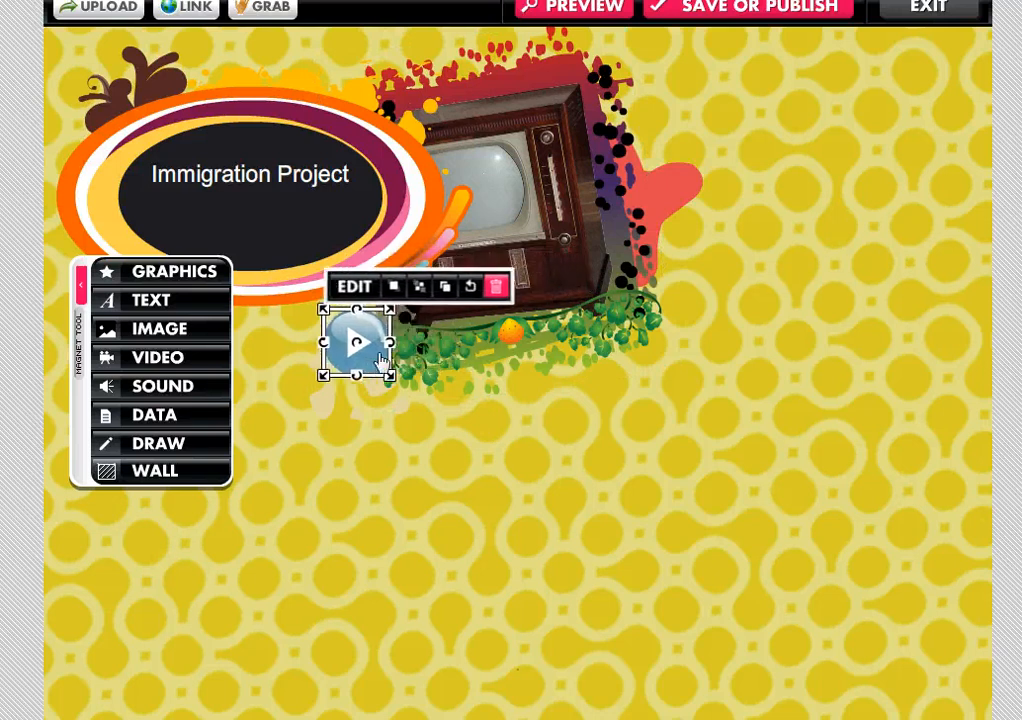
Nudge the Led Zeppelin audio player left beside the TV, then bring up the video library.
{"action": "left_click", "coordinate": [568, 253]}
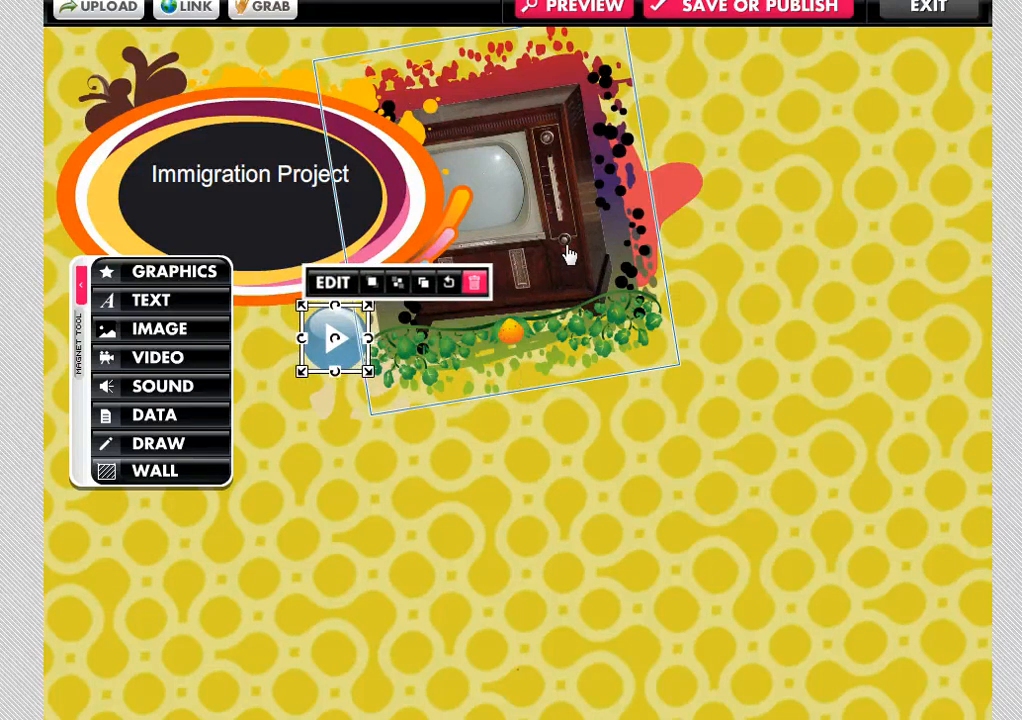
{"action": "mouse_move", "coordinate": [531, 153]}
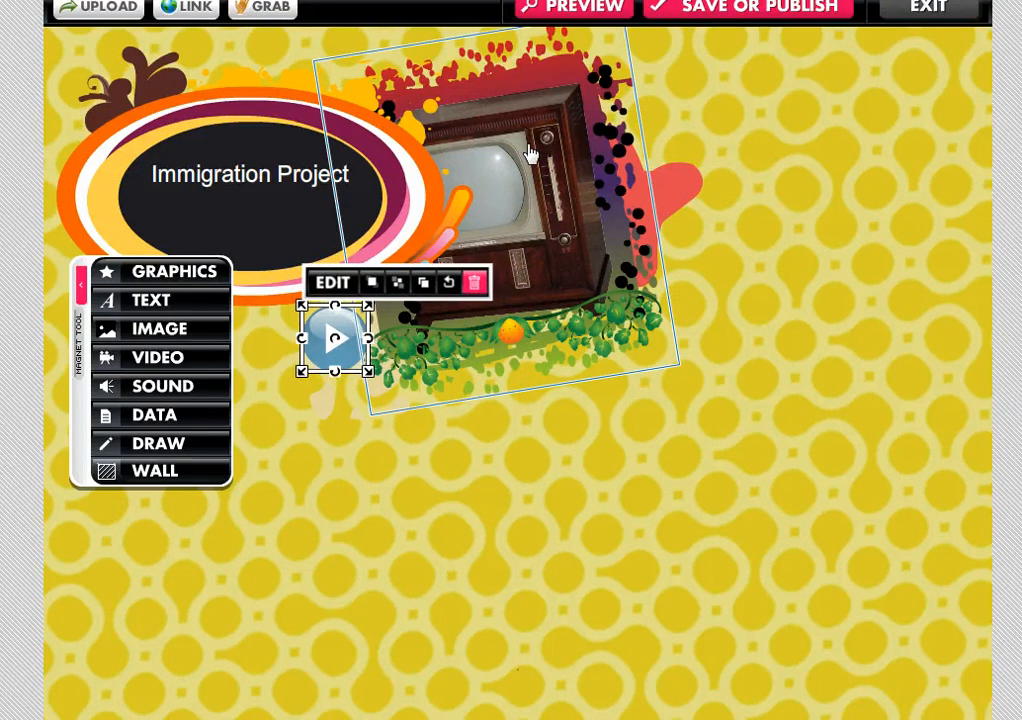
{"action": "left_click", "coordinate": [738, 244]}
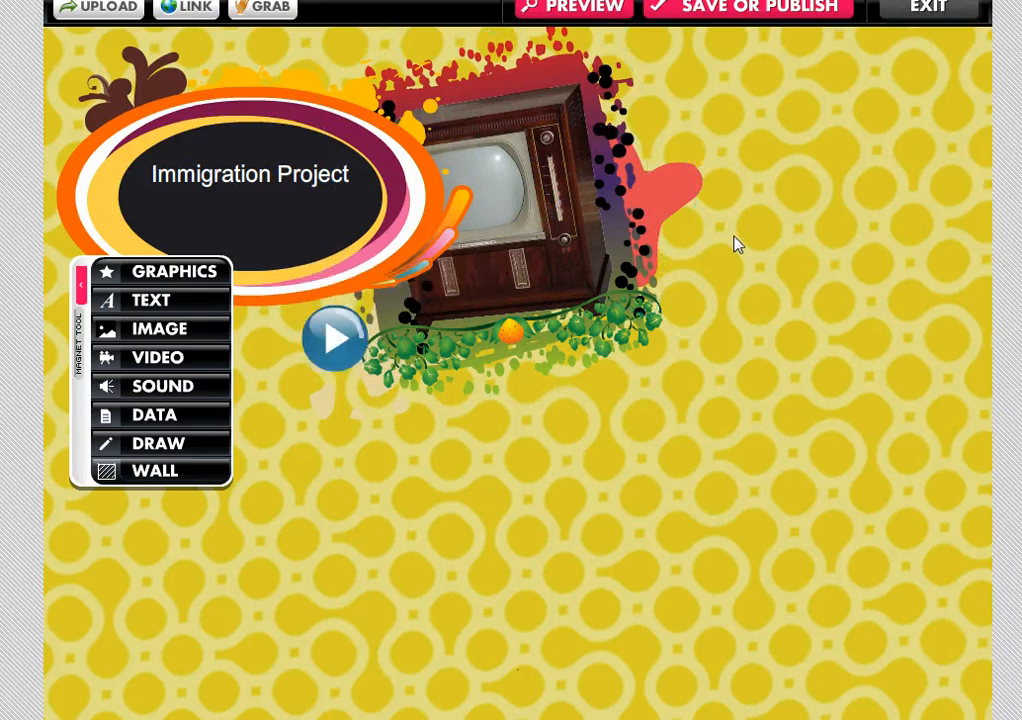
{"action": "mouse_move", "coordinate": [335, 360]}
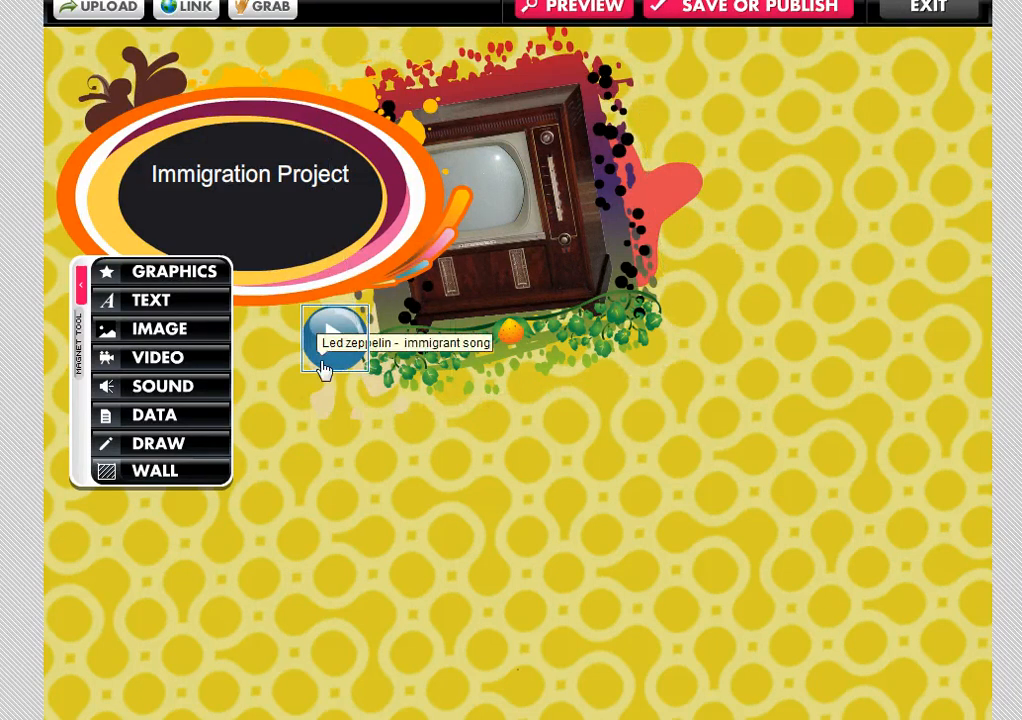
{"action": "left_click", "coordinate": [157, 357]}
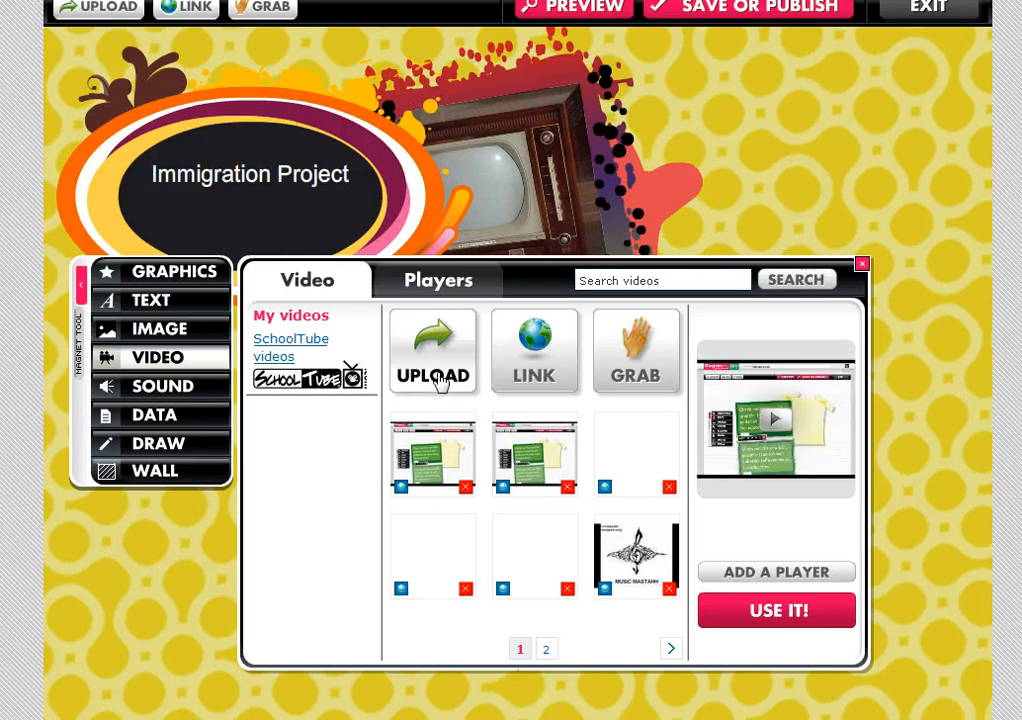
Paste a web video address under LINK and add it to your video files.
{"action": "left_click", "coordinate": [534, 351]}
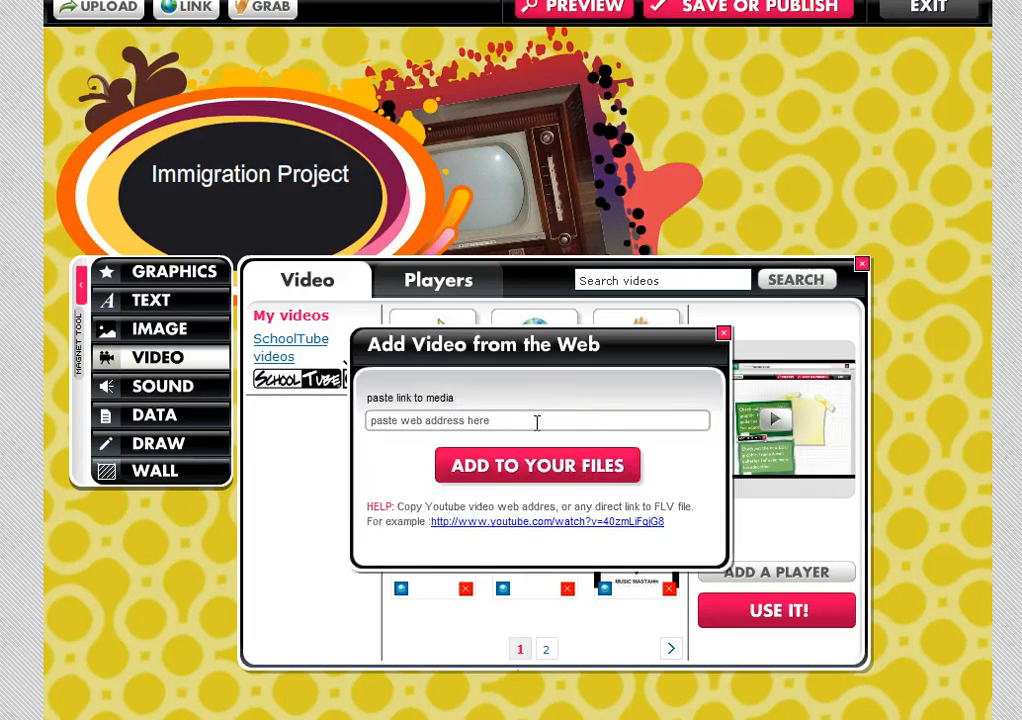
{"action": "right_click", "coordinate": [537, 420]}
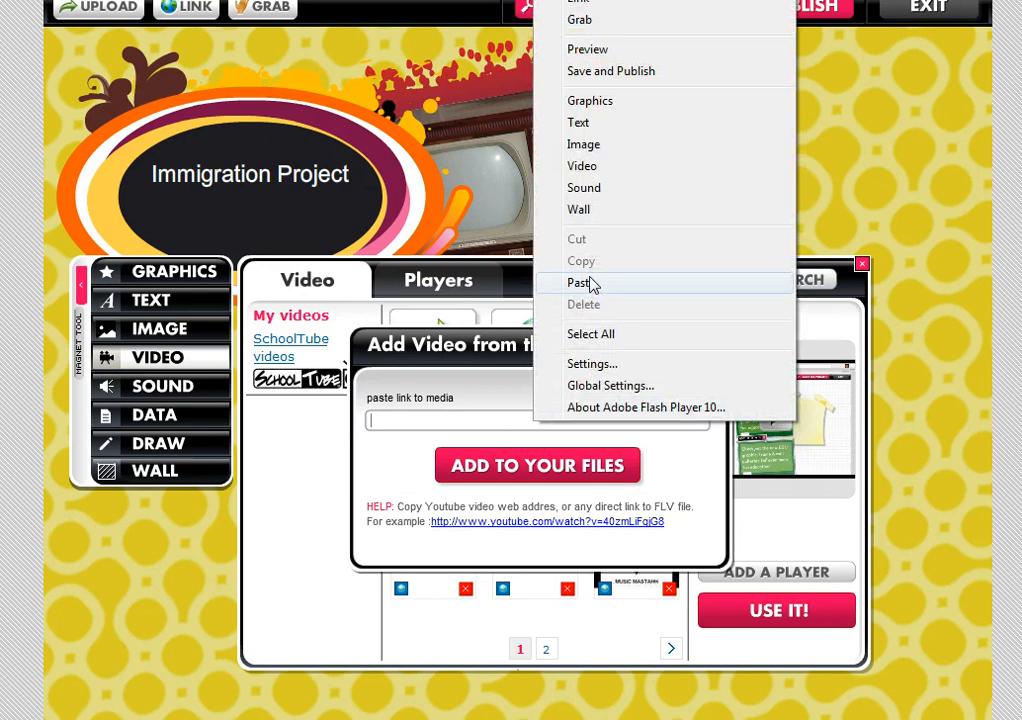
{"action": "left_click", "coordinate": [580, 282]}
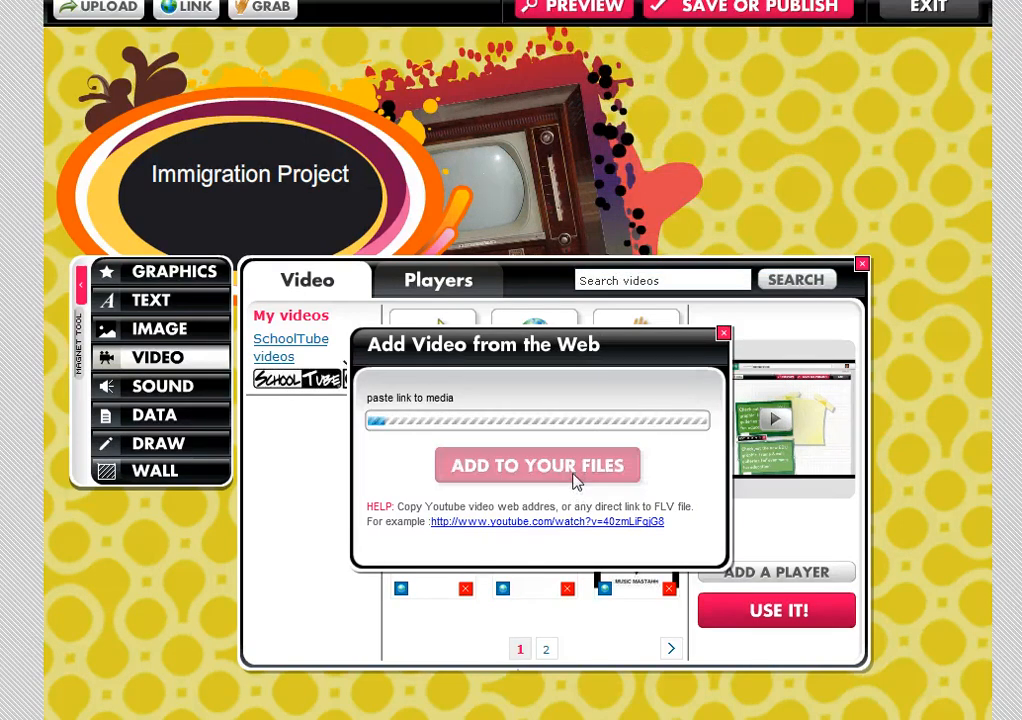
{"action": "left_click", "coordinate": [538, 420]}
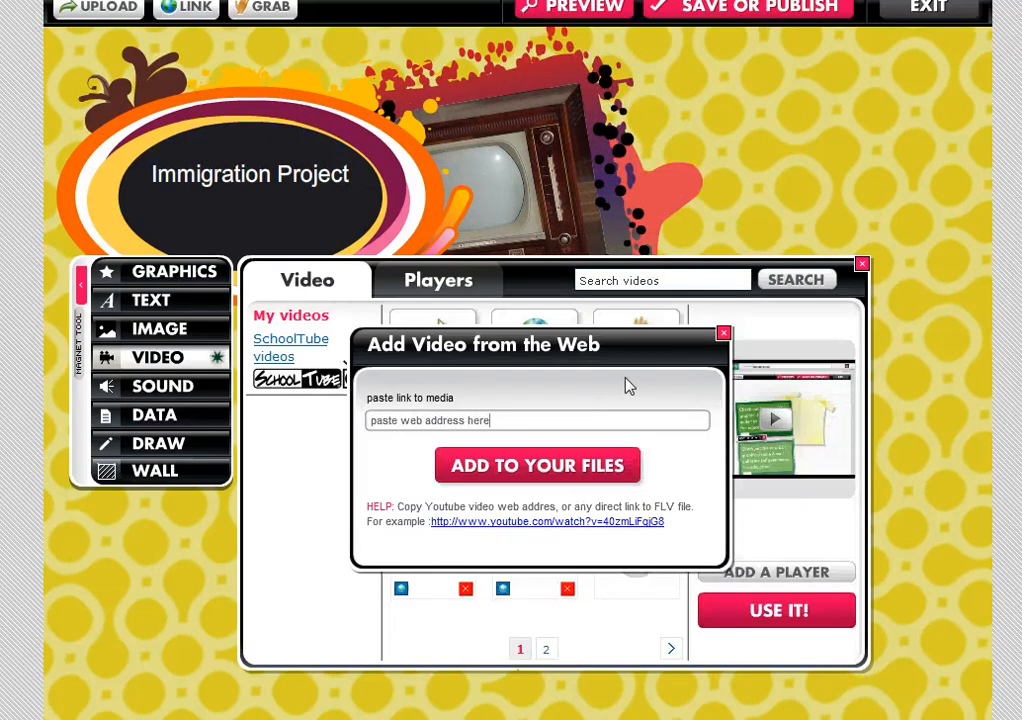
{"action": "left_click", "coordinate": [724, 333]}
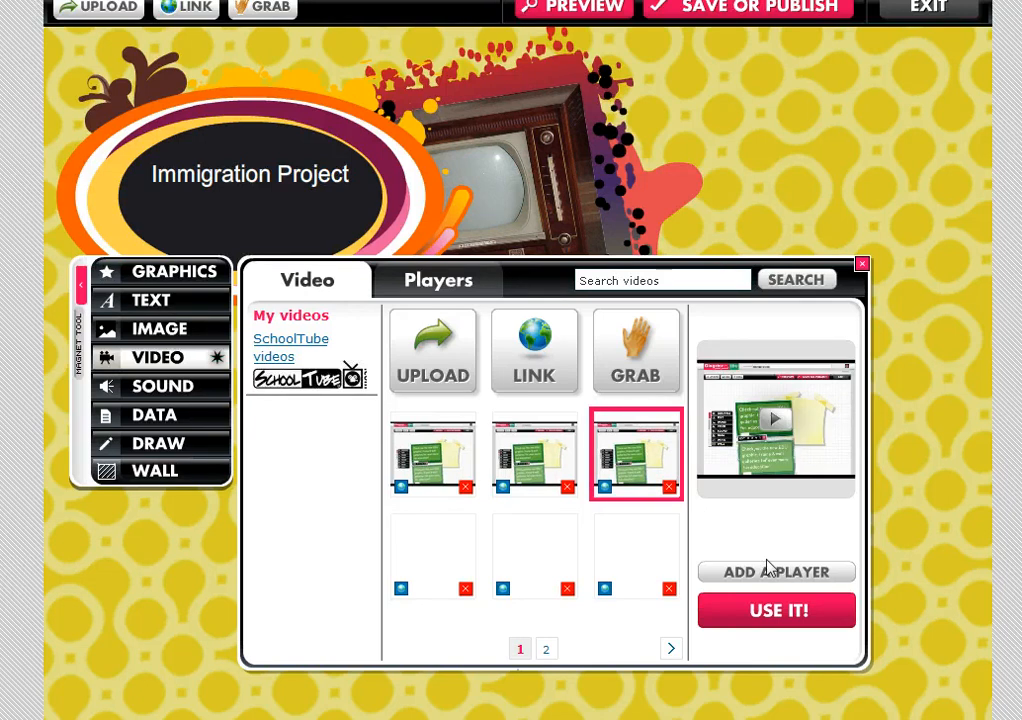
{"action": "mouse_move", "coordinate": [615, 375]}
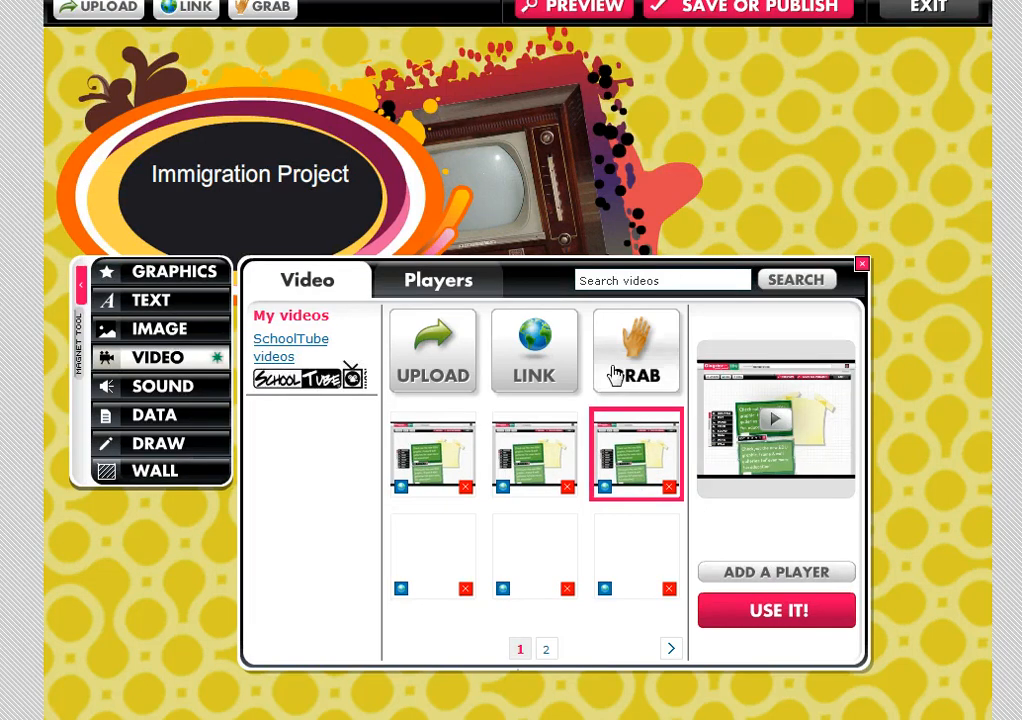
{"action": "mouse_move", "coordinate": [778, 610]}
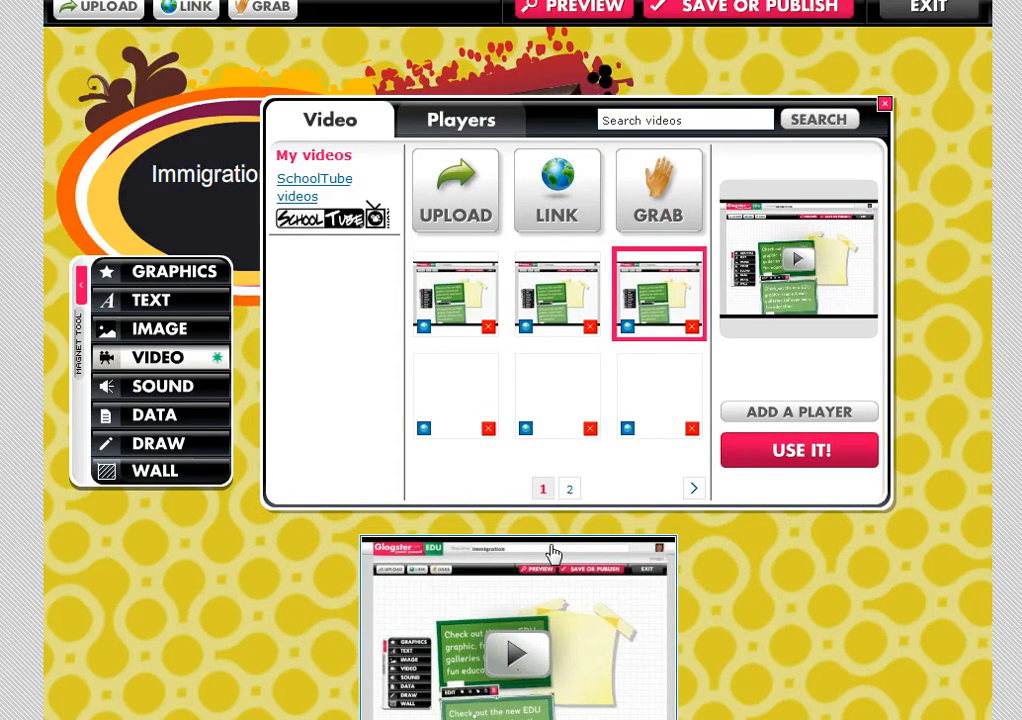
{"action": "mouse_move", "coordinate": [587, 461]}
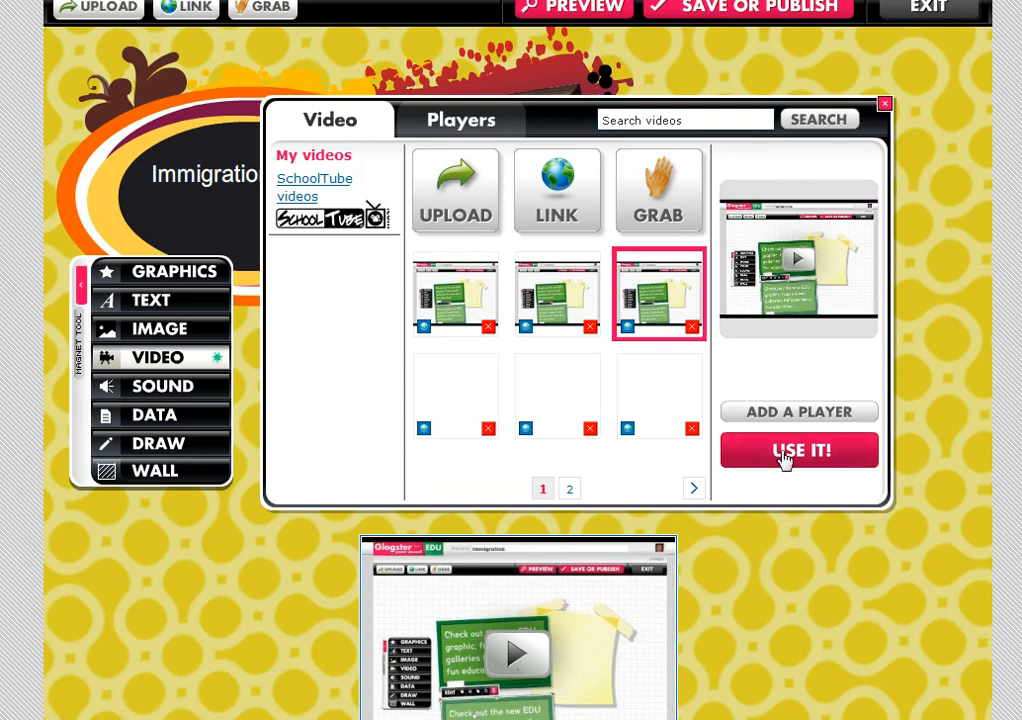
Place the newly saved web video on the poster with USE IT!
{"action": "left_click", "coordinate": [799, 450]}
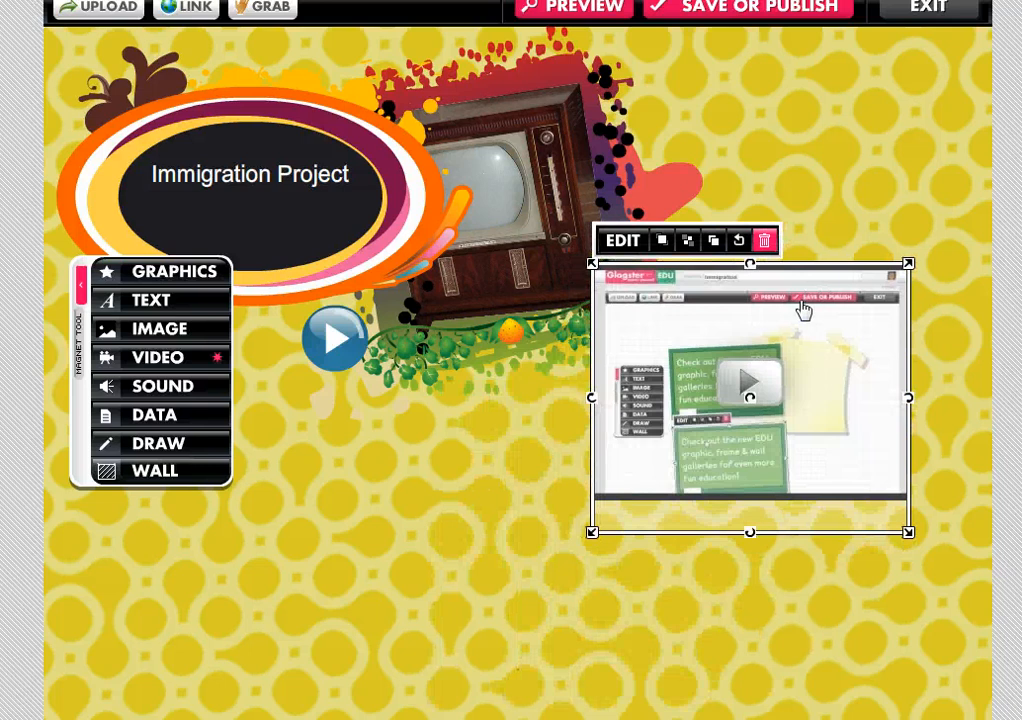
Drag the video player up to the top-right of the wall beside the TV.
{"action": "left_click_drag", "start_coordinate": [750, 390], "coordinate": [812, 237]}
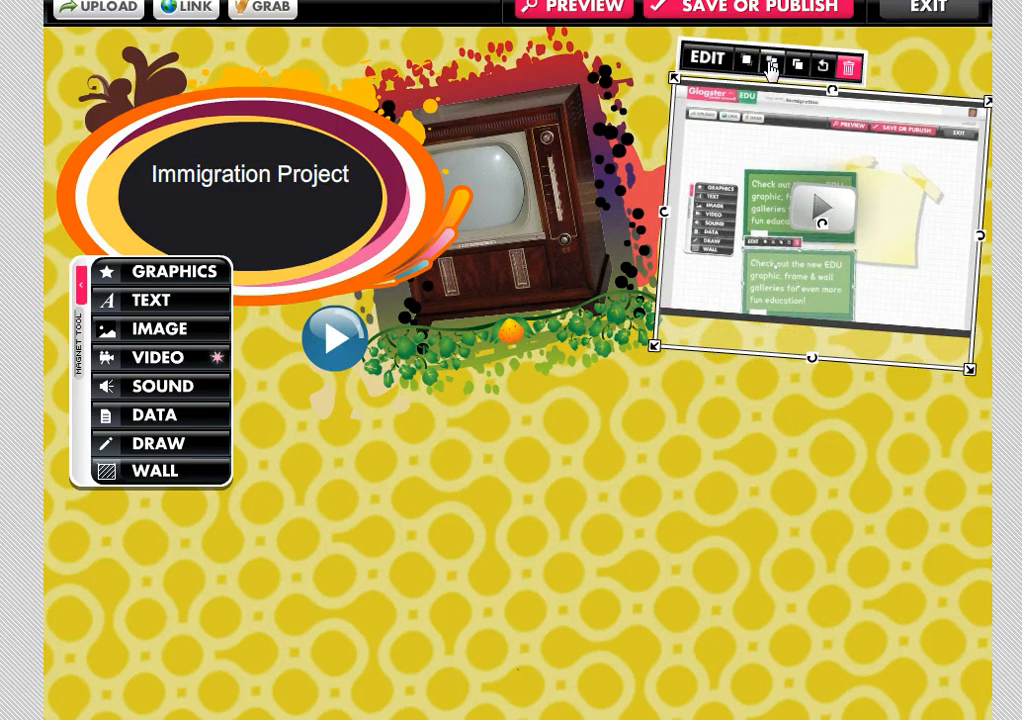
{"action": "left_click", "coordinate": [797, 65]}
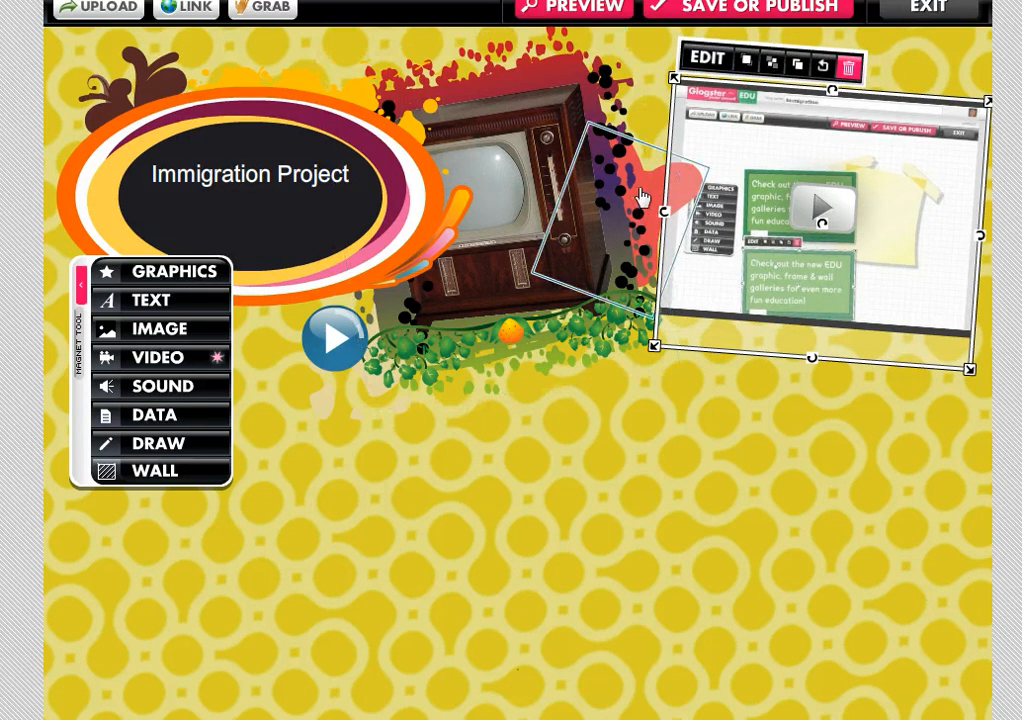
{"action": "mouse_move", "coordinate": [791, 491]}
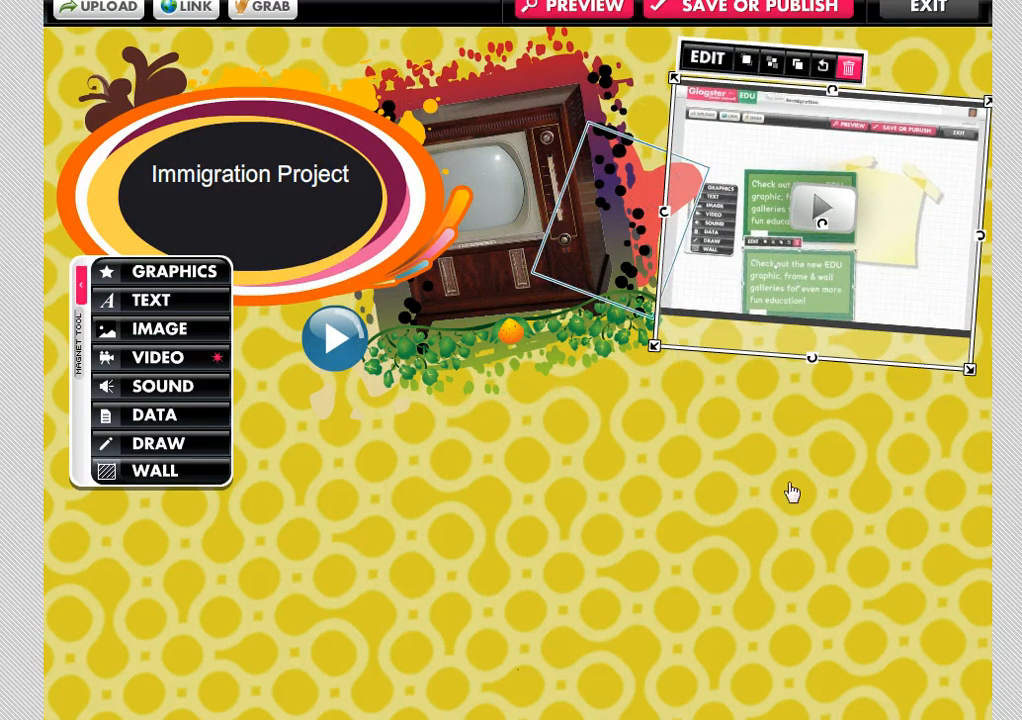
{"action": "left_click", "coordinate": [789, 480]}
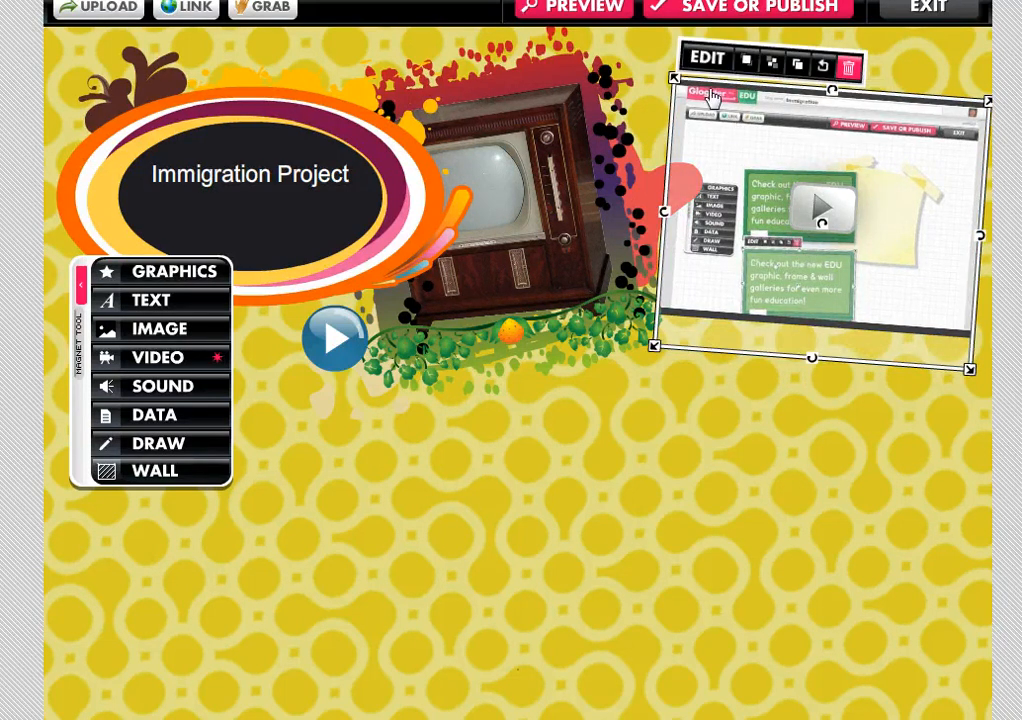
{"action": "left_click", "coordinate": [706, 58]}
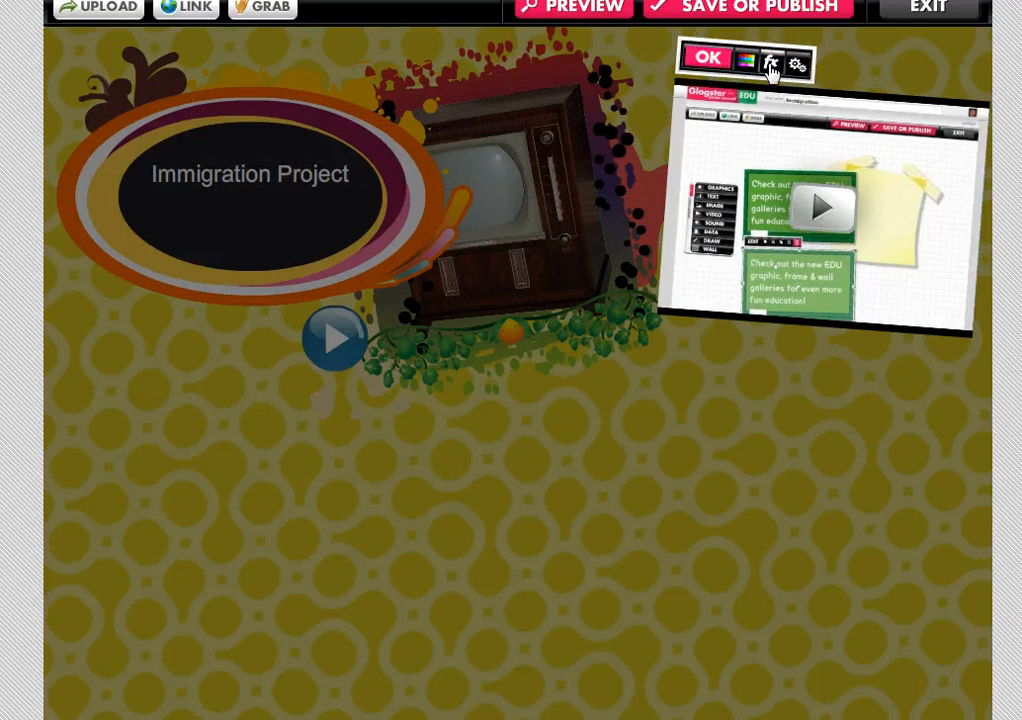
{"action": "mouse_move", "coordinate": [778, 83]}
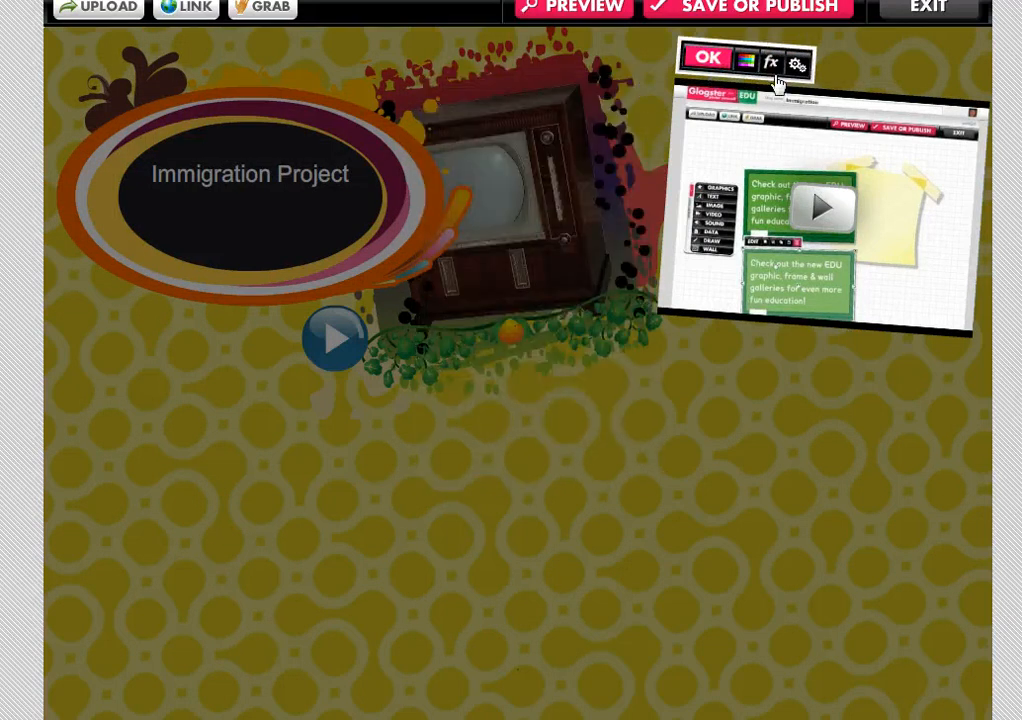
{"action": "left_click", "coordinate": [797, 61]}
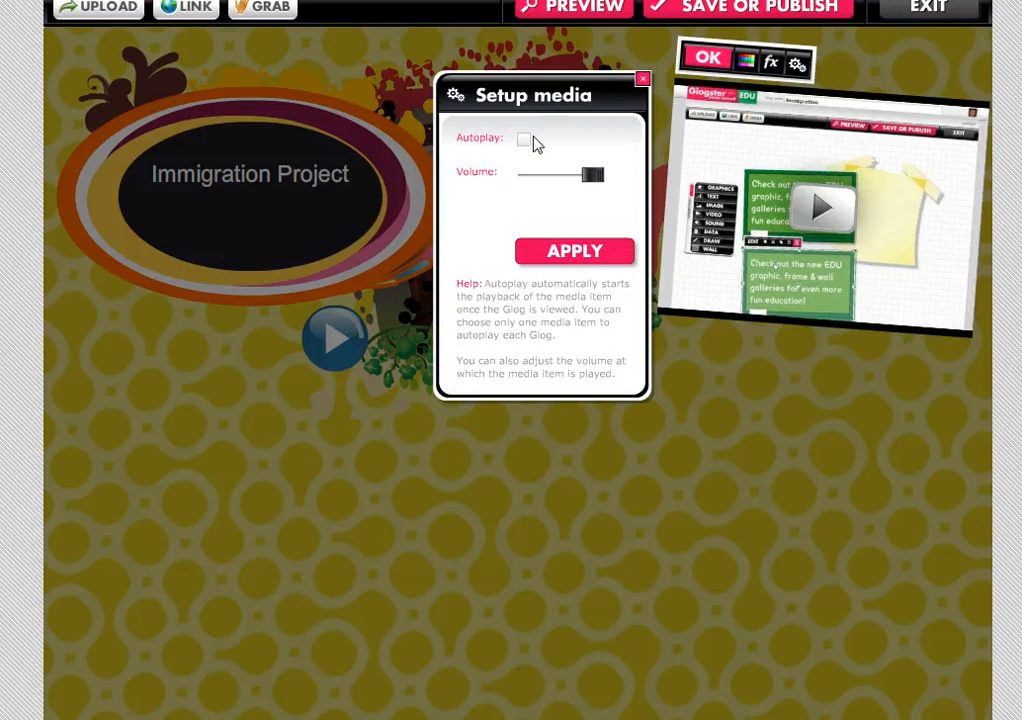
{"action": "mouse_move", "coordinate": [536, 193]}
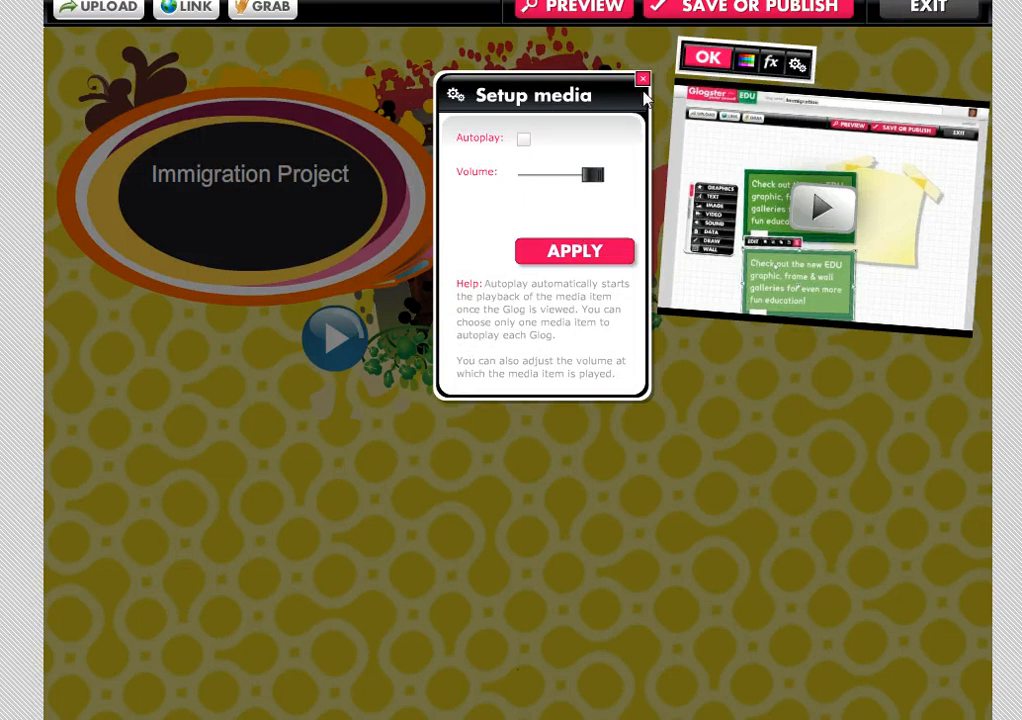
{"action": "left_click", "coordinate": [643, 78]}
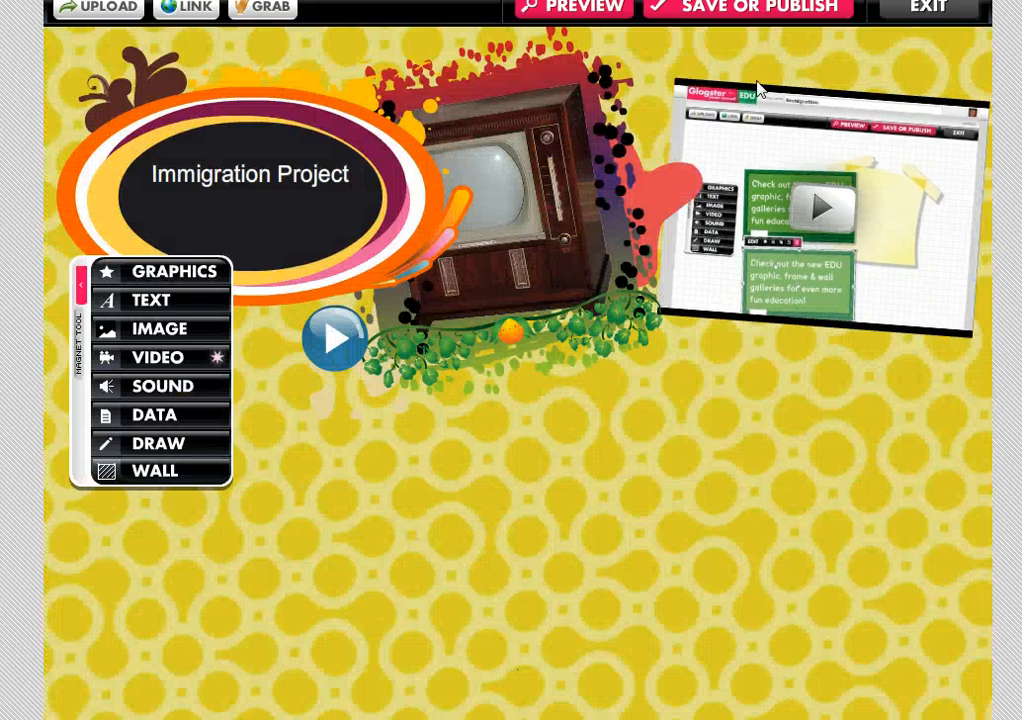
{"action": "mouse_move", "coordinate": [728, 420]}
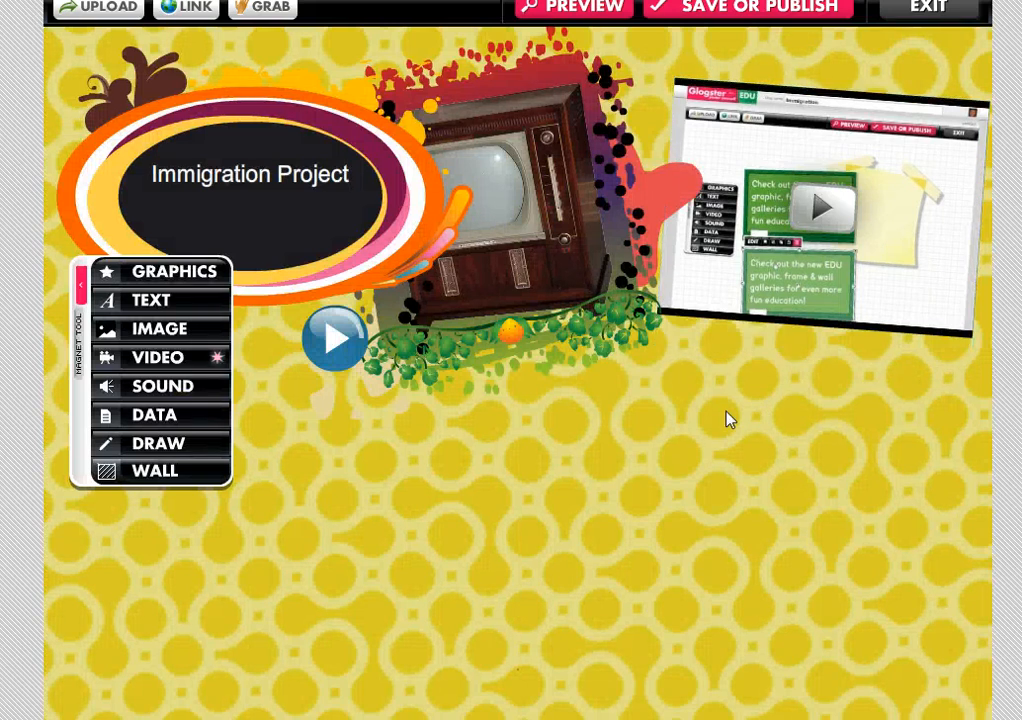
{"action": "mouse_move", "coordinate": [304, 500]}
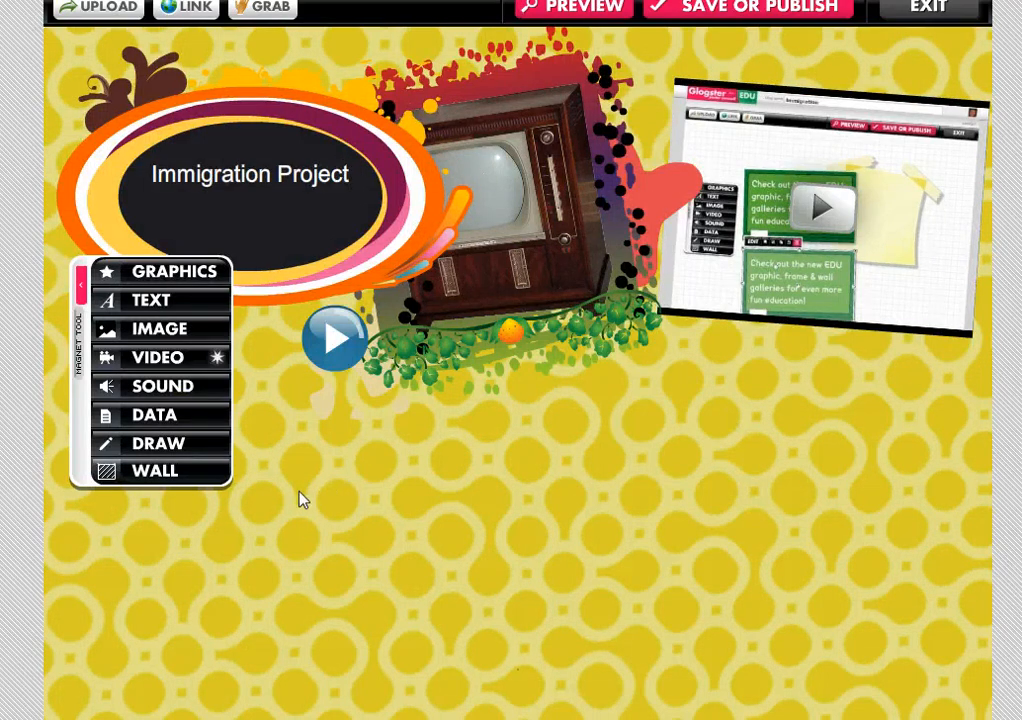
Add a basic TEXT style box below the TV from the text library.
{"action": "left_click", "coordinate": [150, 300]}
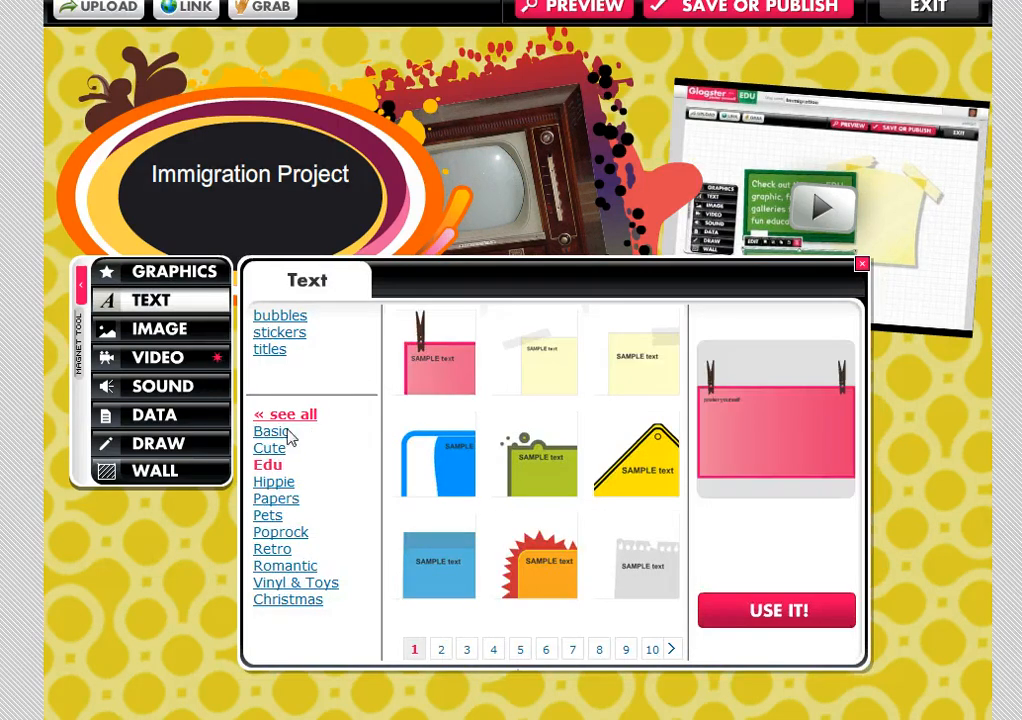
{"action": "left_click", "coordinate": [271, 431]}
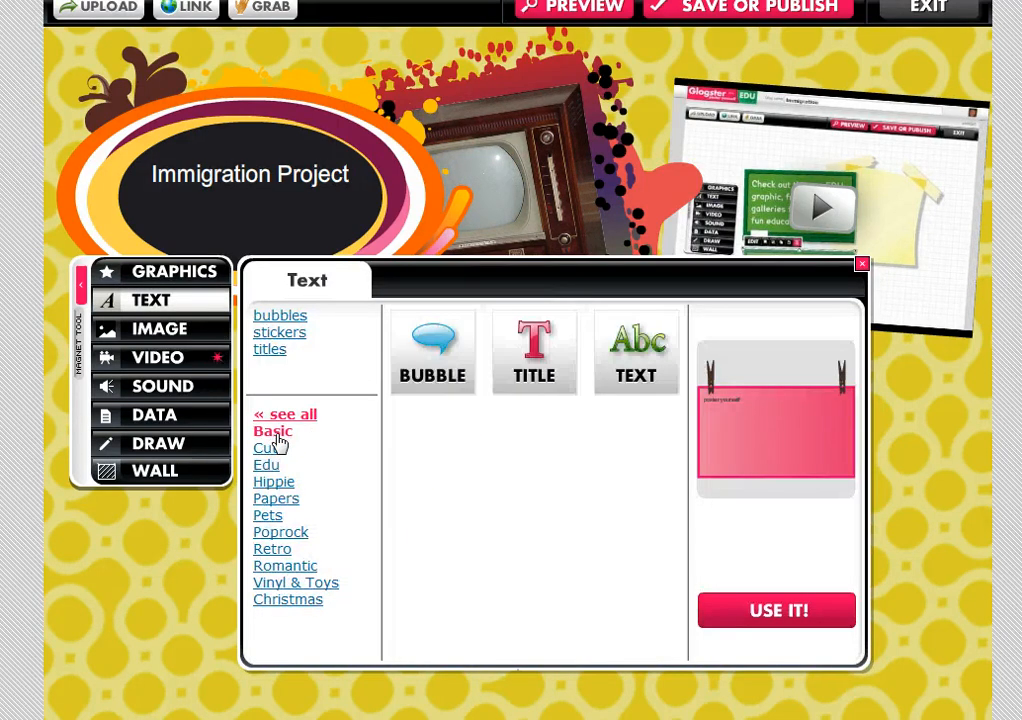
{"action": "left_click", "coordinate": [636, 351]}
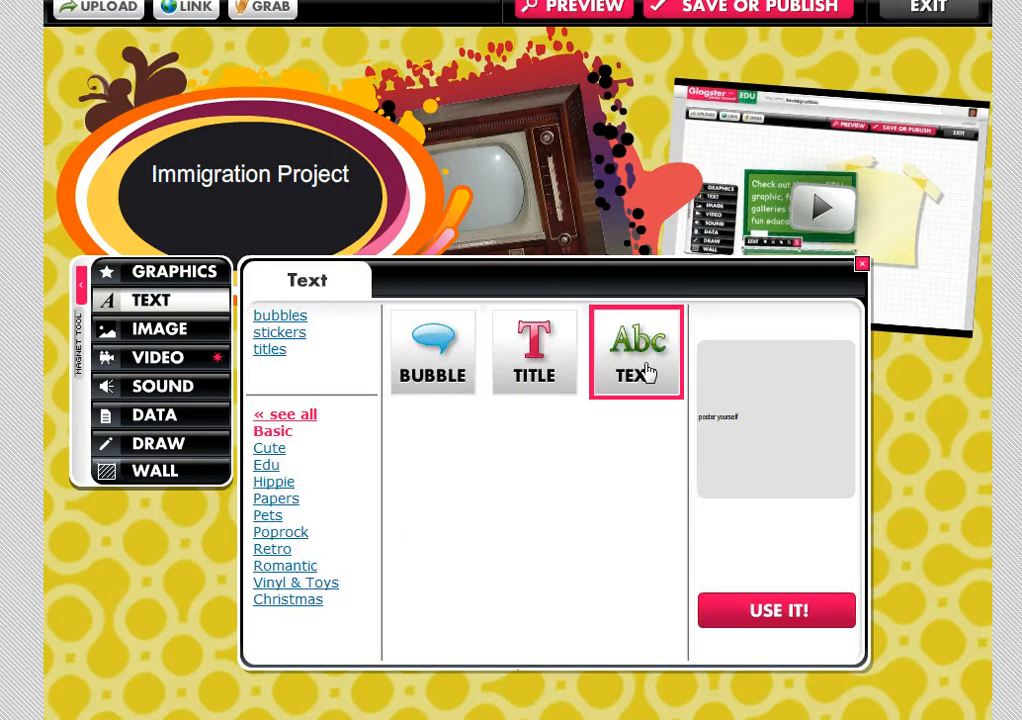
{"action": "mouse_move", "coordinate": [725, 560]}
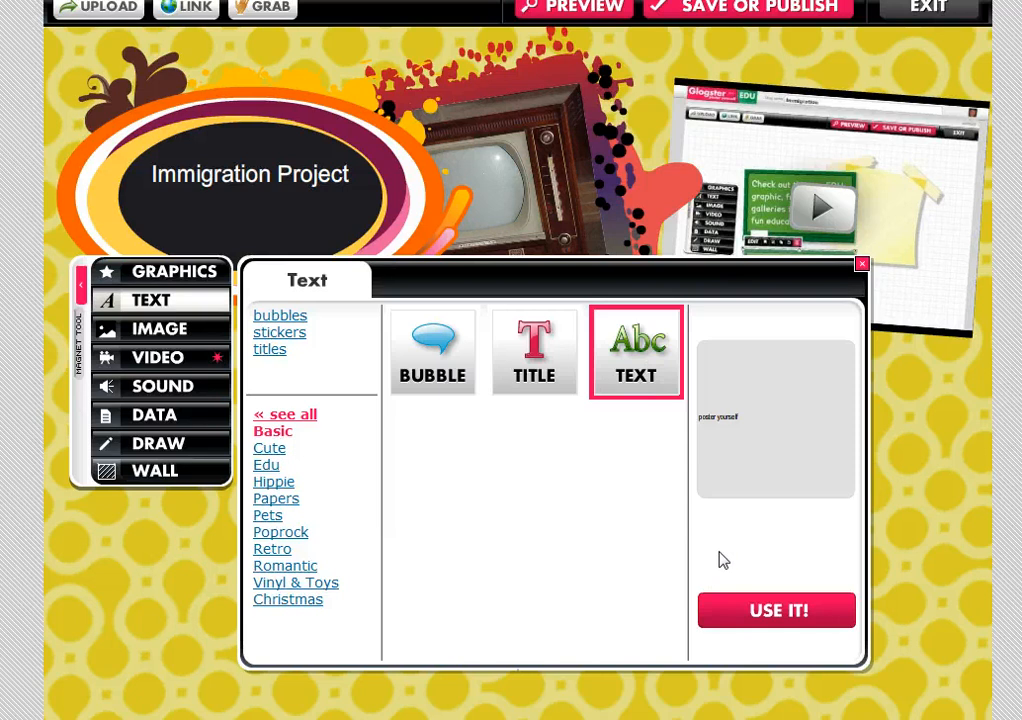
{"action": "mouse_move", "coordinate": [751, 621]}
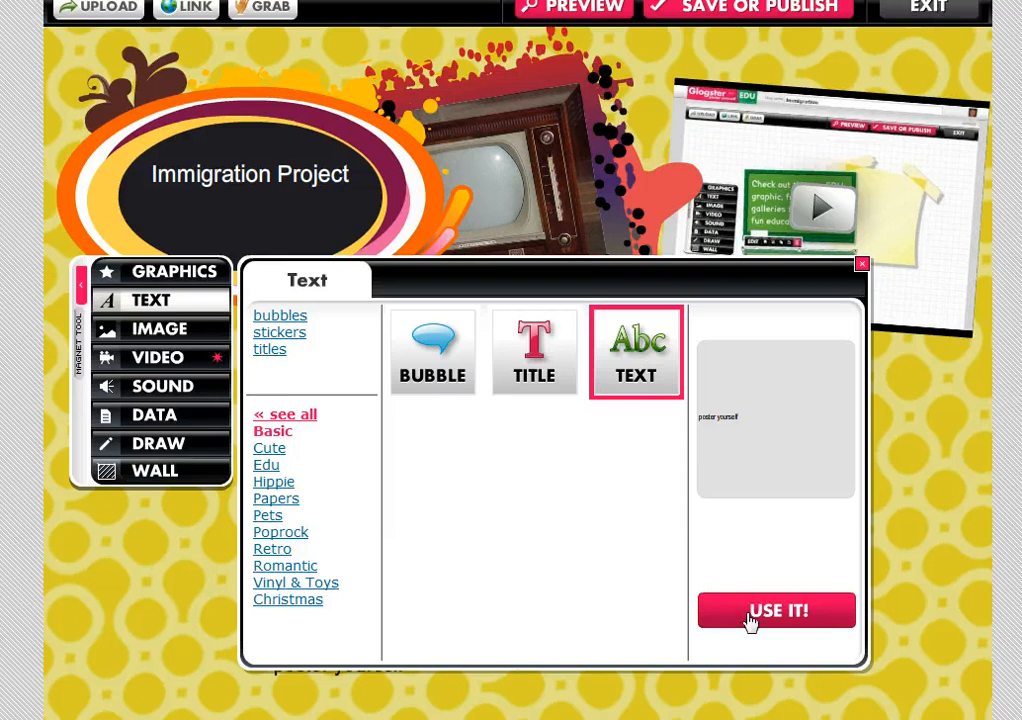
{"action": "mouse_move", "coordinate": [857, 270]}
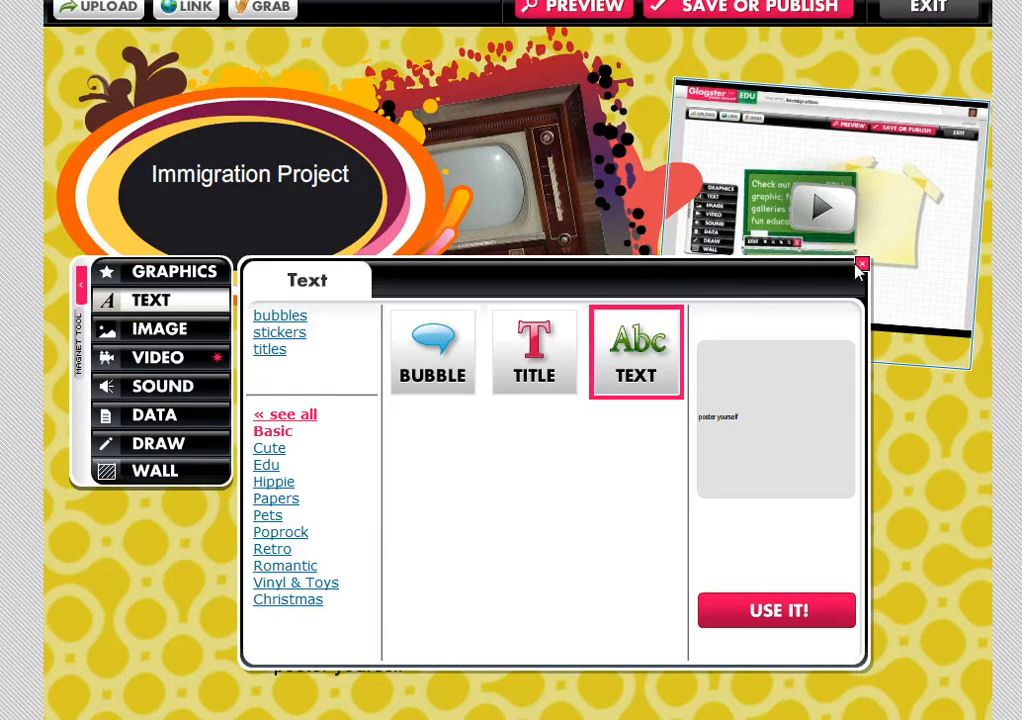
{"action": "left_click", "coordinate": [861, 264]}
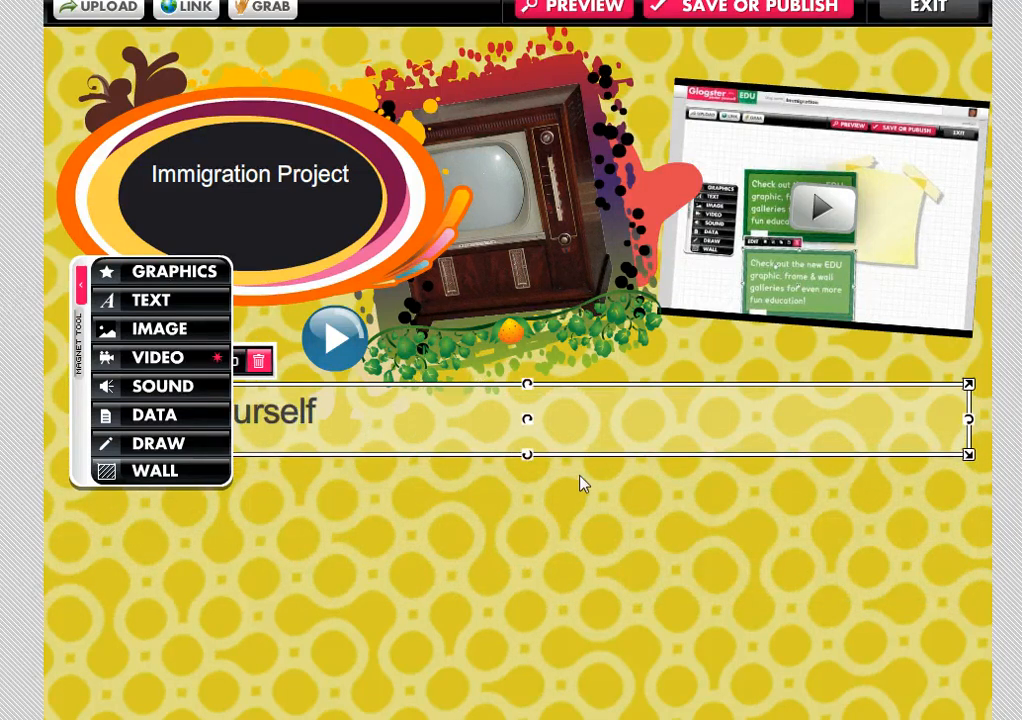
{"action": "mouse_move", "coordinate": [98, 318]}
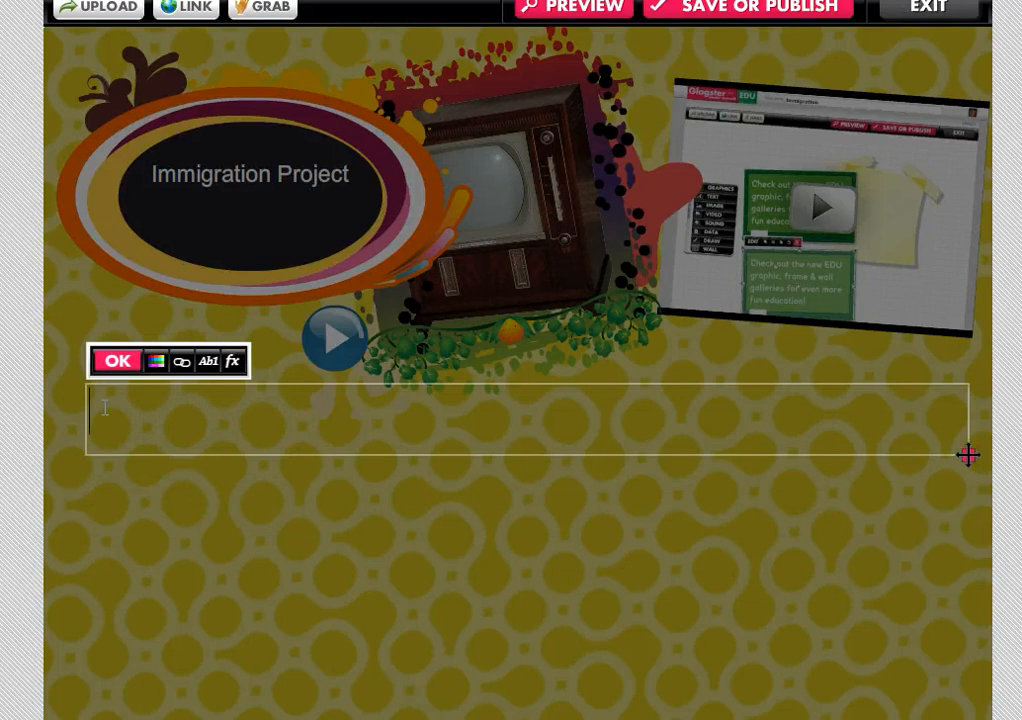
Type 'link to resource' and hyperlink it to the pasted web video URL.
{"action": "type", "text": "link tyo"}
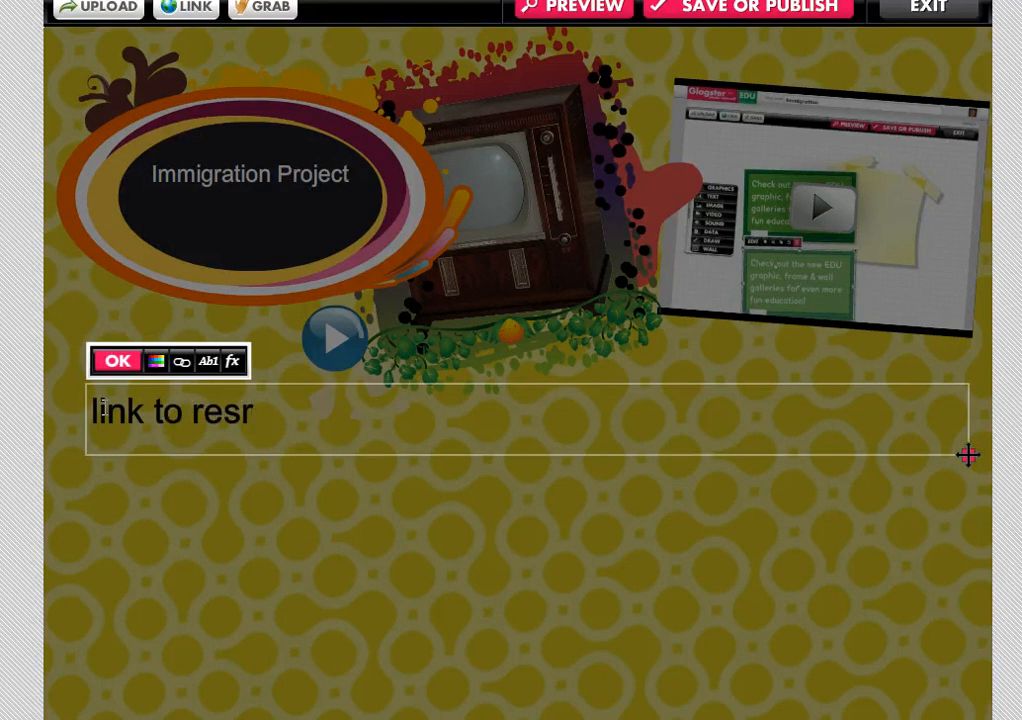
{"action": "type", "text": "ource"}
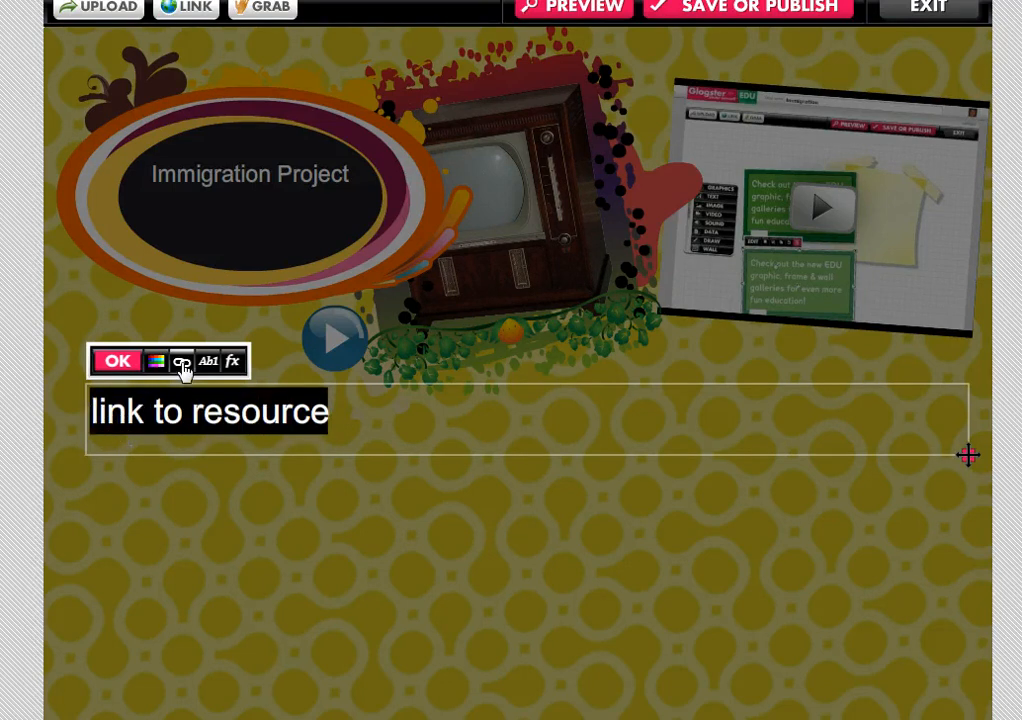
{"action": "left_click", "coordinate": [182, 361]}
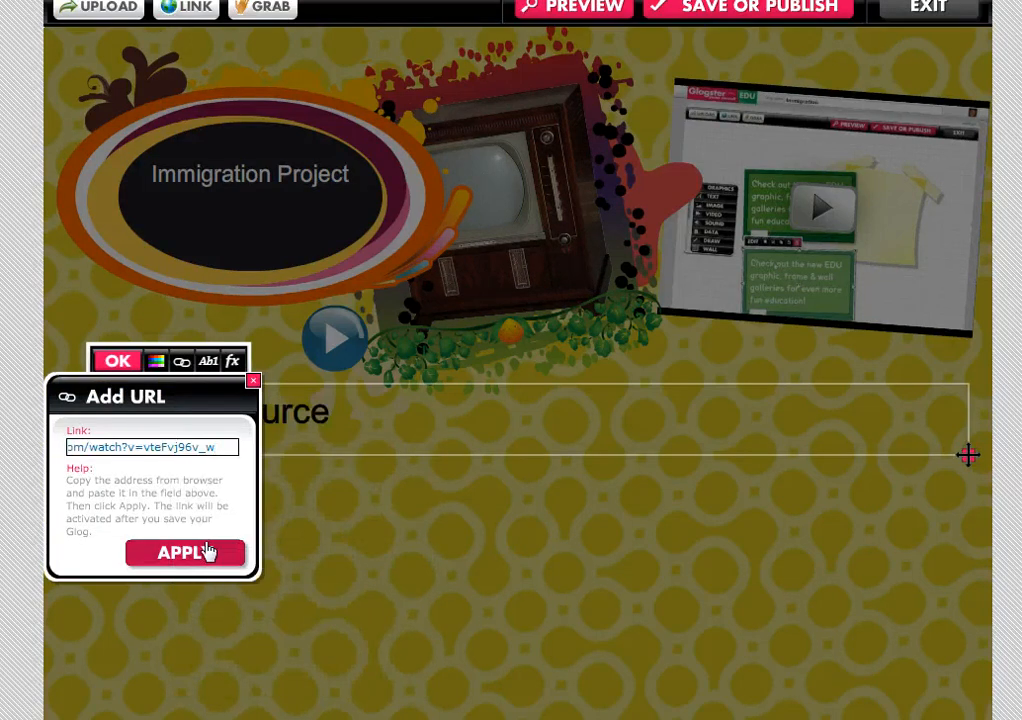
{"action": "left_click", "coordinate": [184, 553]}
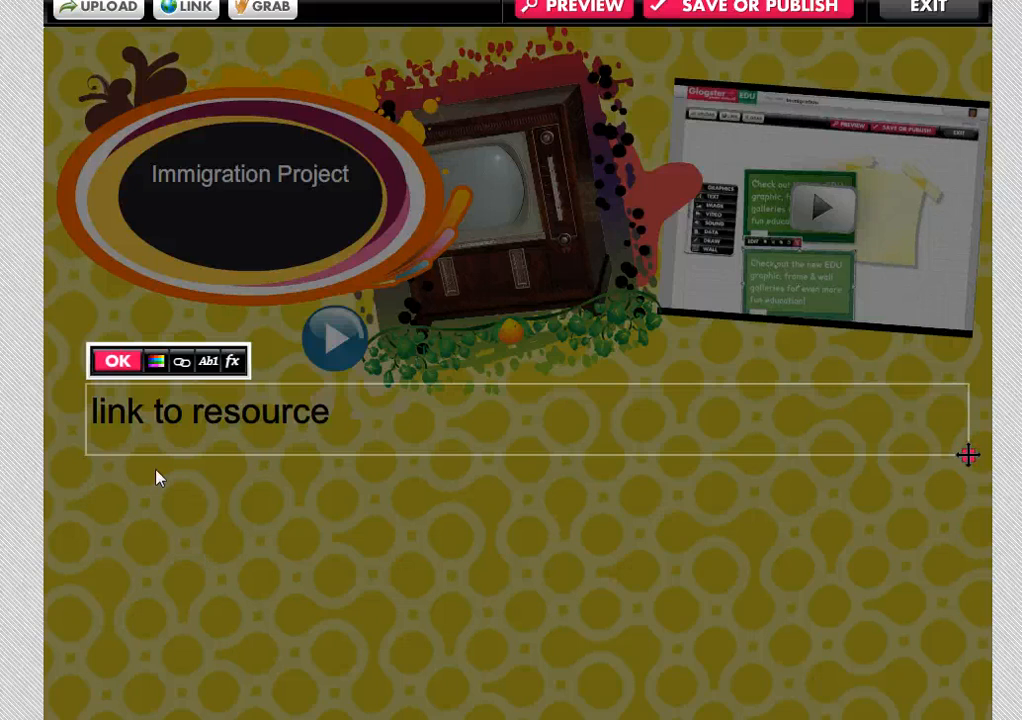
Preview the glog and confirm 'link to resource' opens and plays the YouTube video.
{"action": "left_click", "coordinate": [117, 361]}
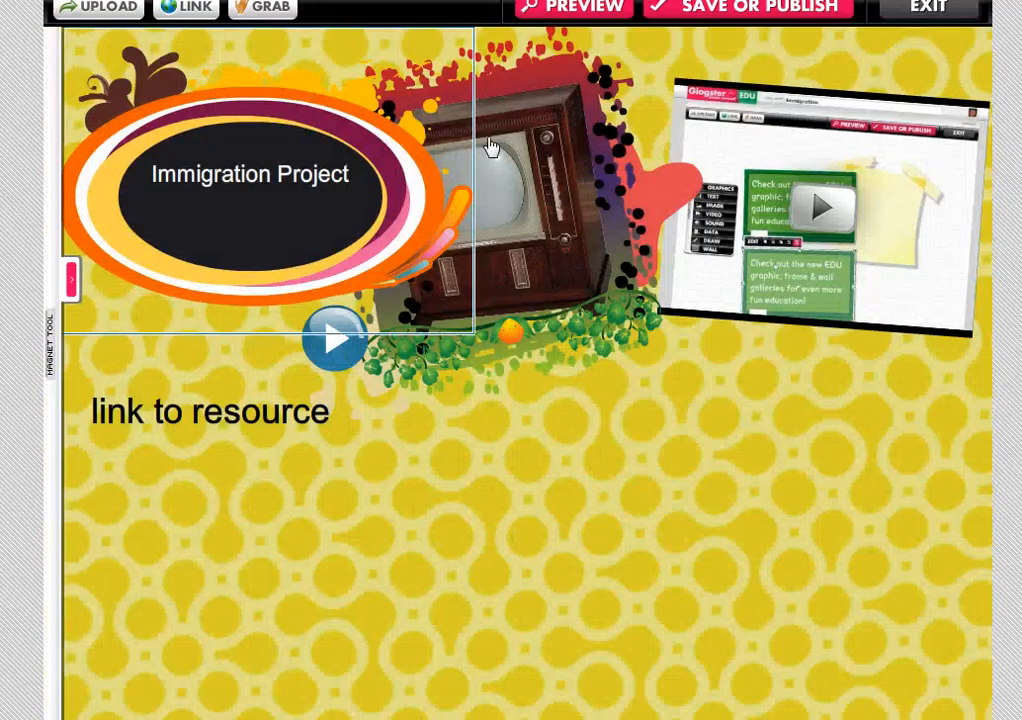
{"action": "left_click", "coordinate": [570, 8]}
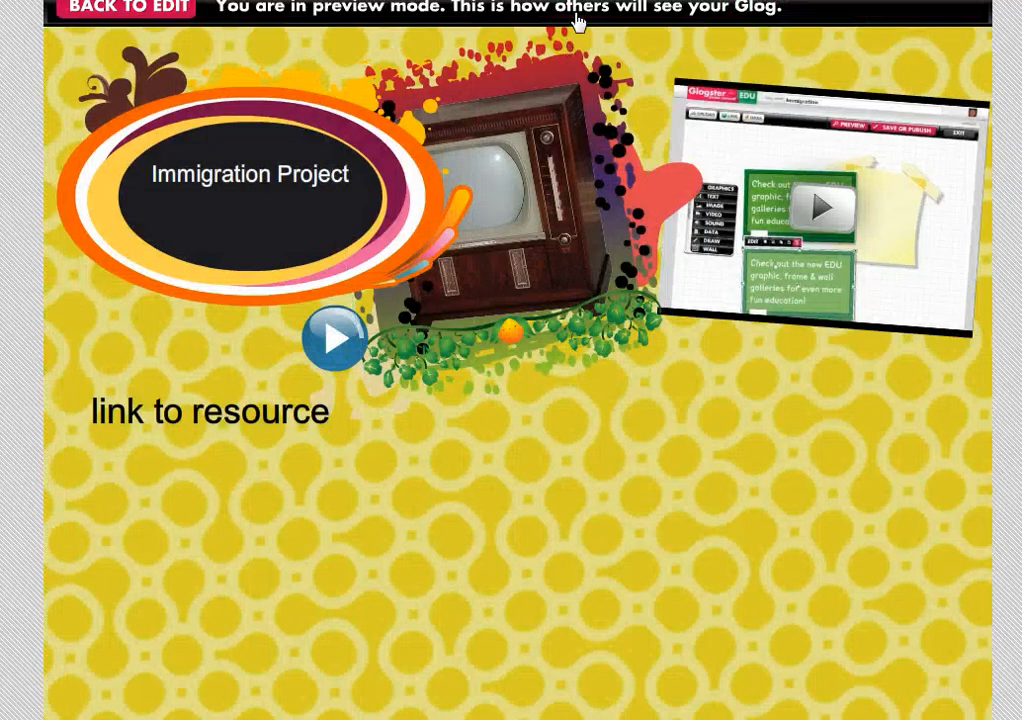
{"action": "mouse_move", "coordinate": [491, 116]}
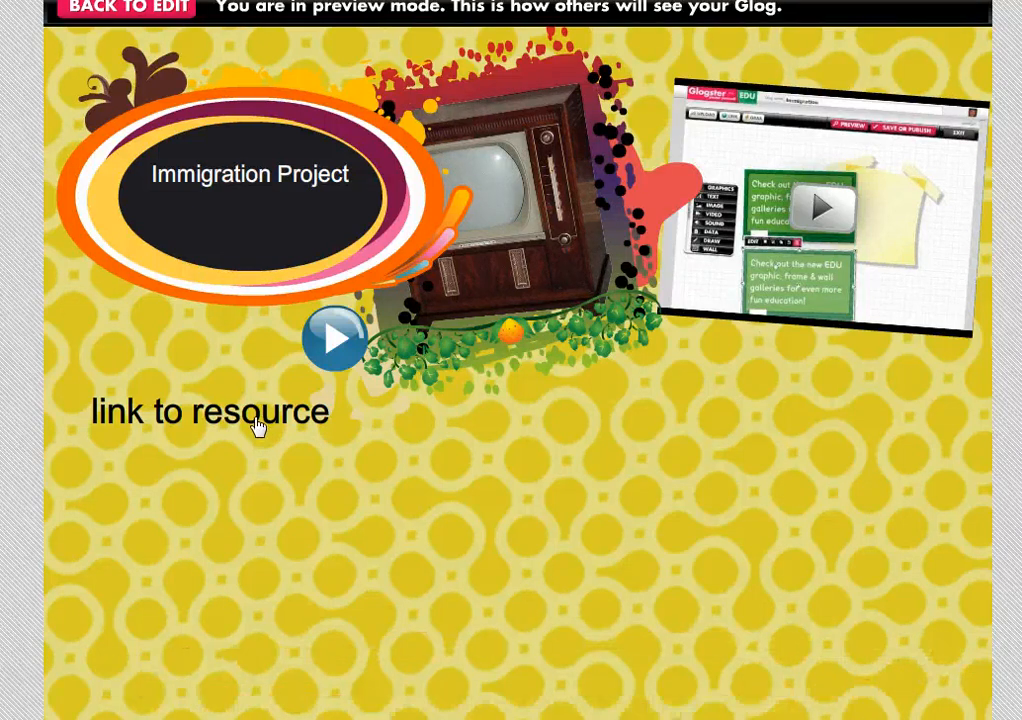
{"action": "left_click", "coordinate": [210, 411]}
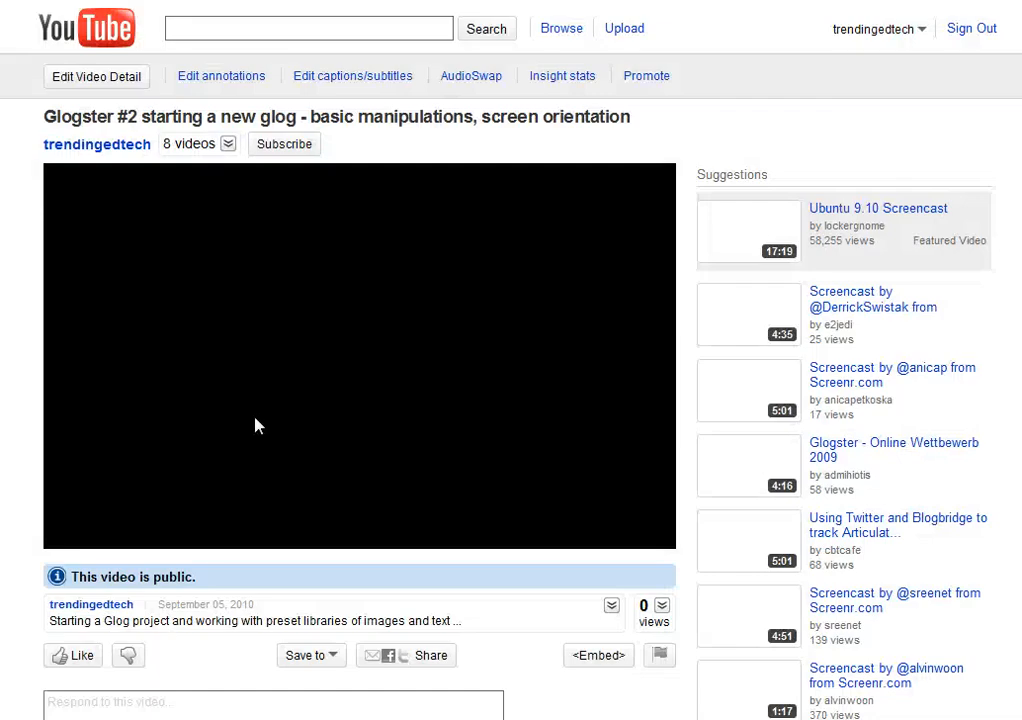
{"action": "left_click", "coordinate": [360, 350]}
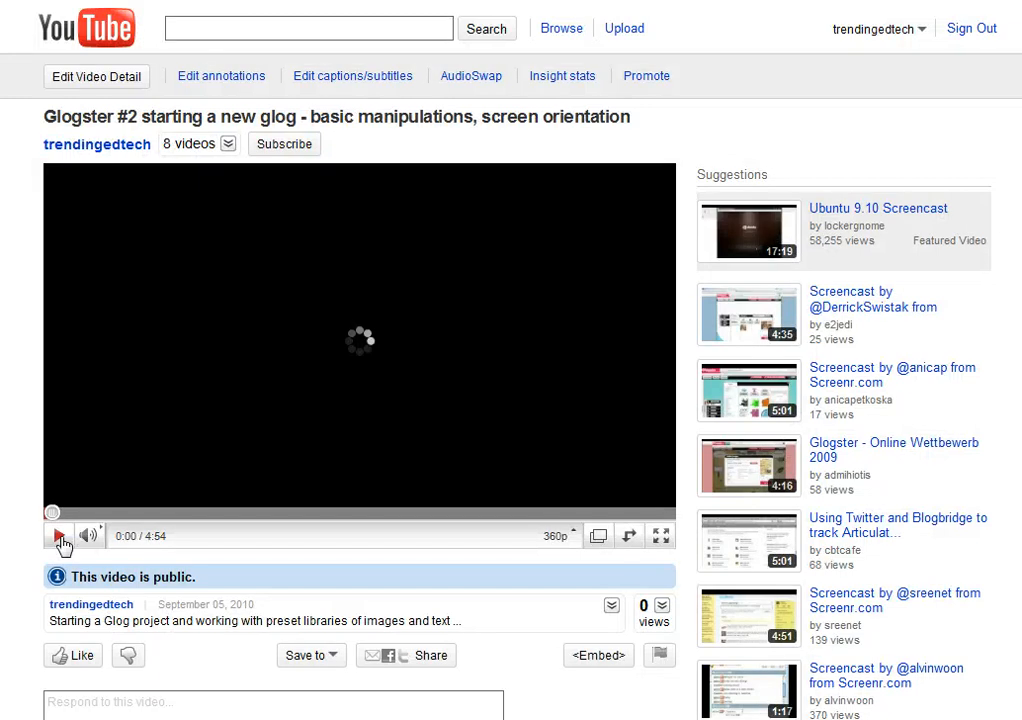
{"action": "left_click", "coordinate": [56, 535]}
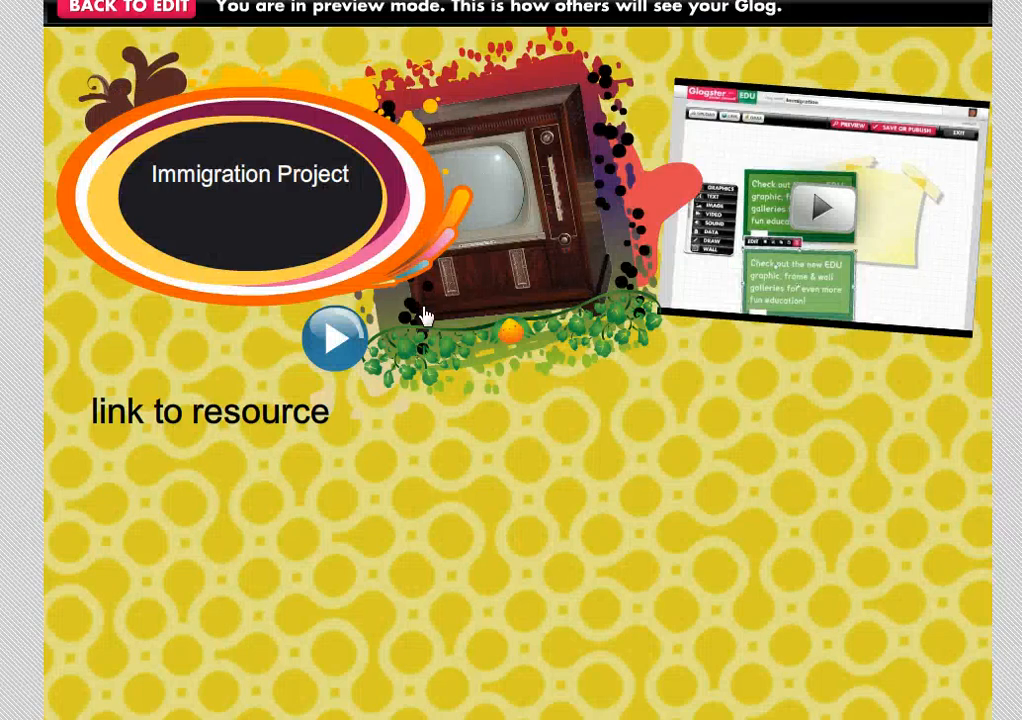
{"action": "mouse_move", "coordinate": [735, 270]}
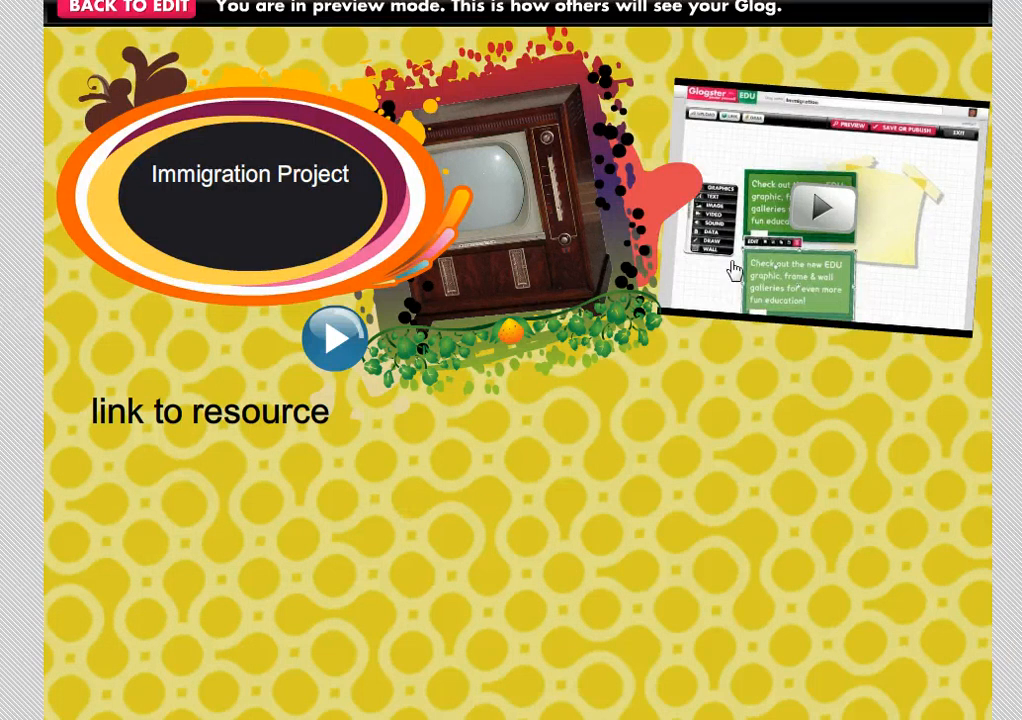
{"action": "mouse_move", "coordinate": [900, 98]}
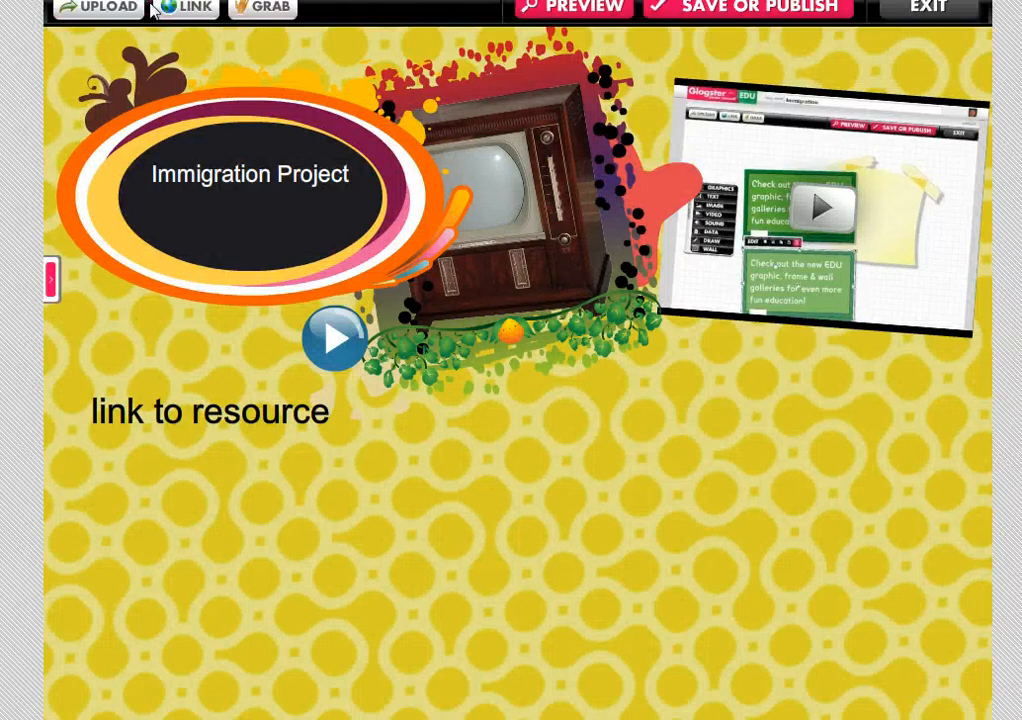
Select the 'link to resource' text box back in edit mode.
{"action": "left_click", "coordinate": [210, 411]}
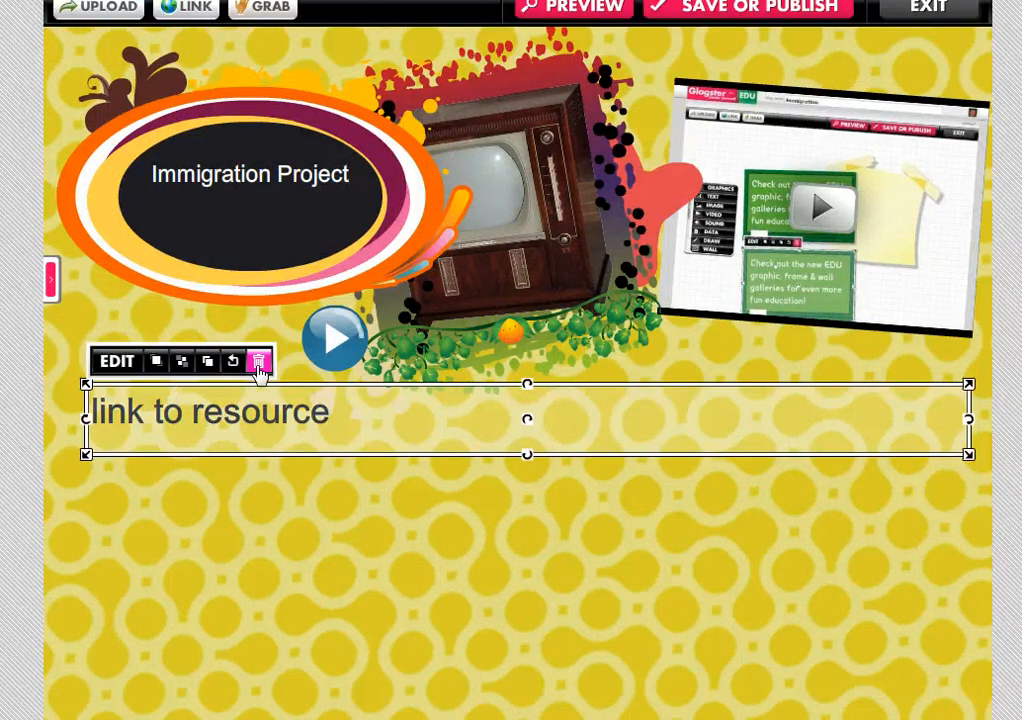
Delete the 'link to resource' text box and add the orange star from Graphics.
{"action": "left_click", "coordinate": [258, 361]}
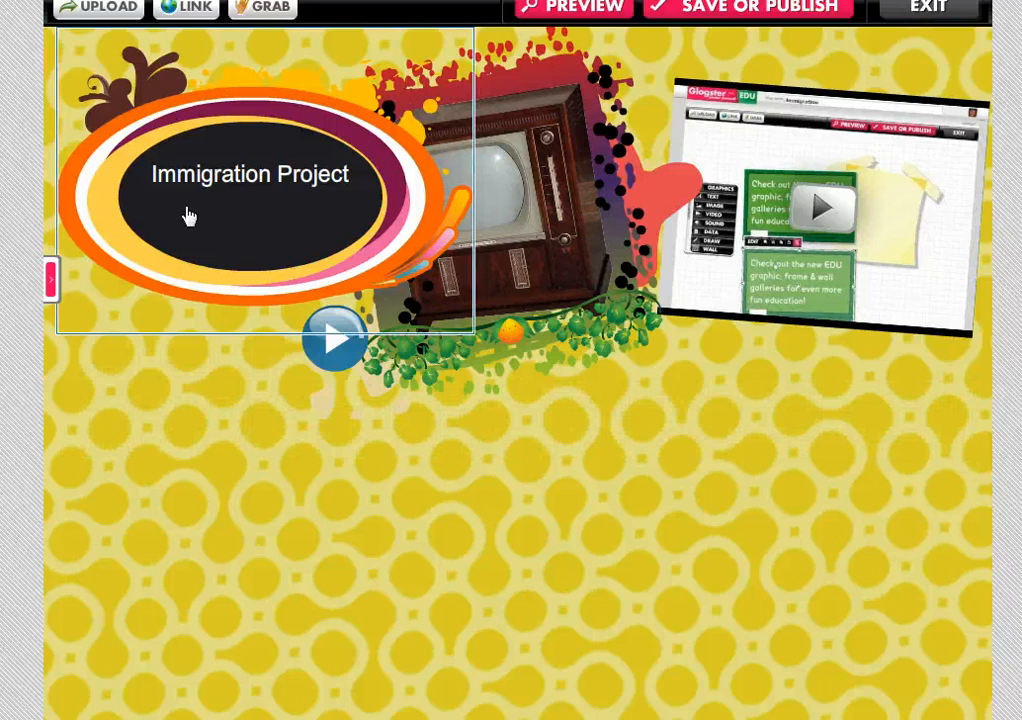
{"action": "left_click", "coordinate": [455, 195]}
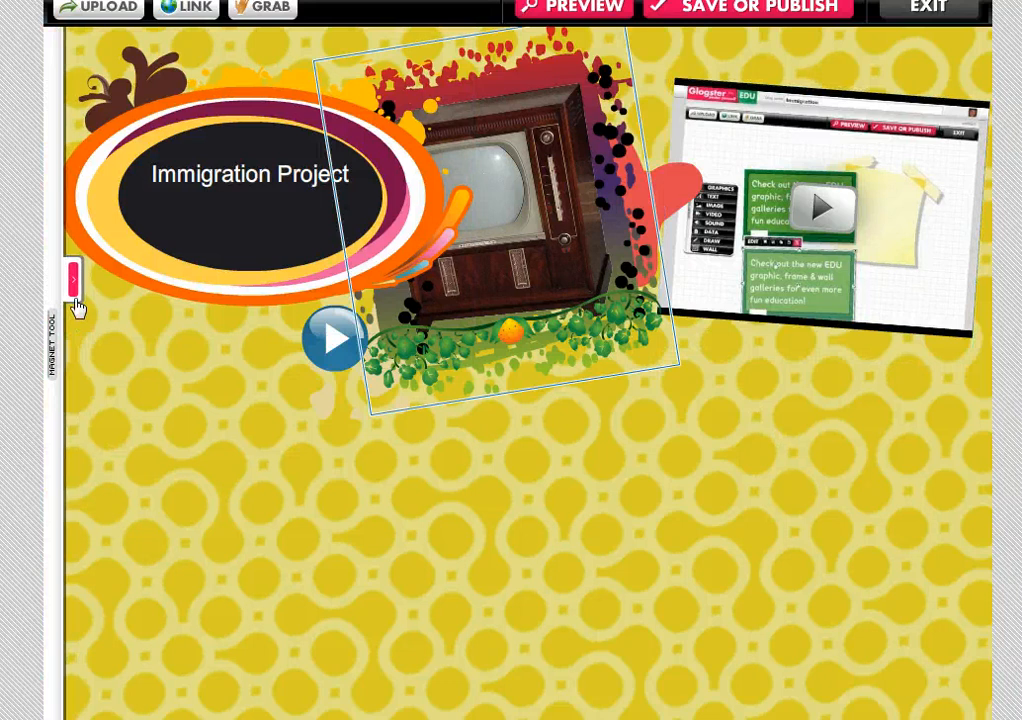
{"action": "left_click", "coordinate": [73, 278]}
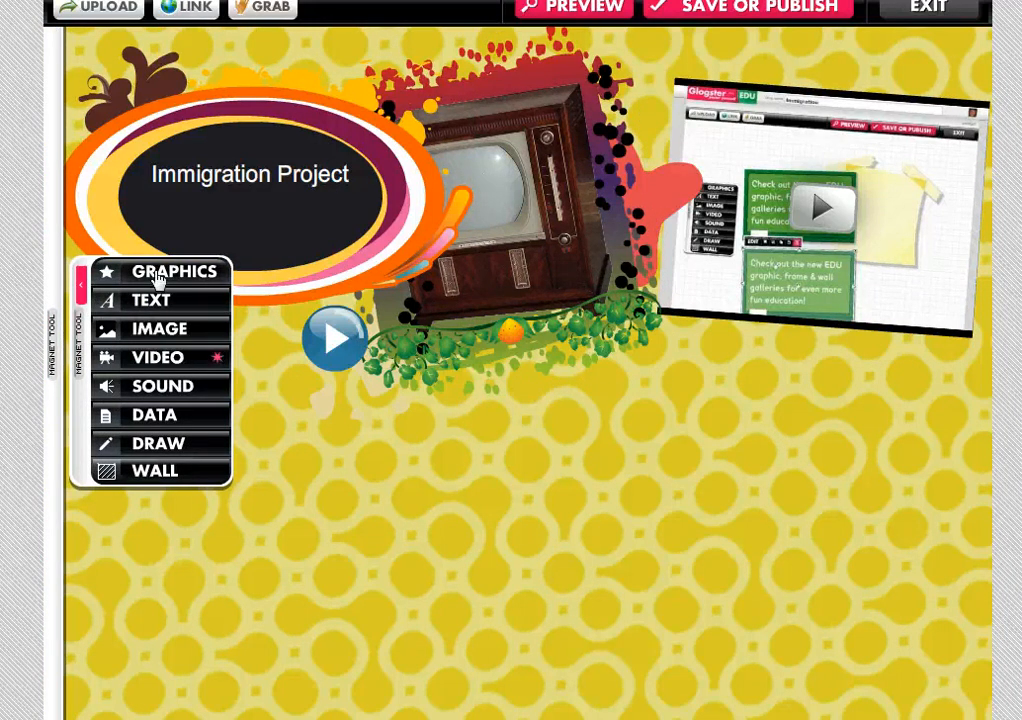
{"action": "left_click", "coordinate": [177, 271]}
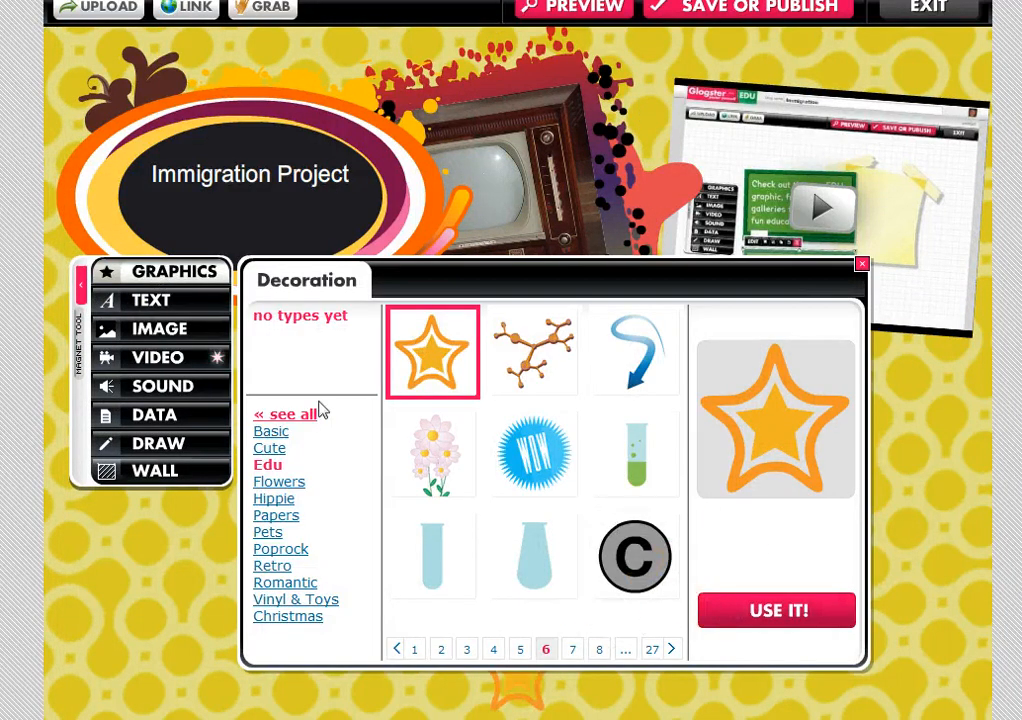
{"action": "left_click", "coordinate": [776, 610]}
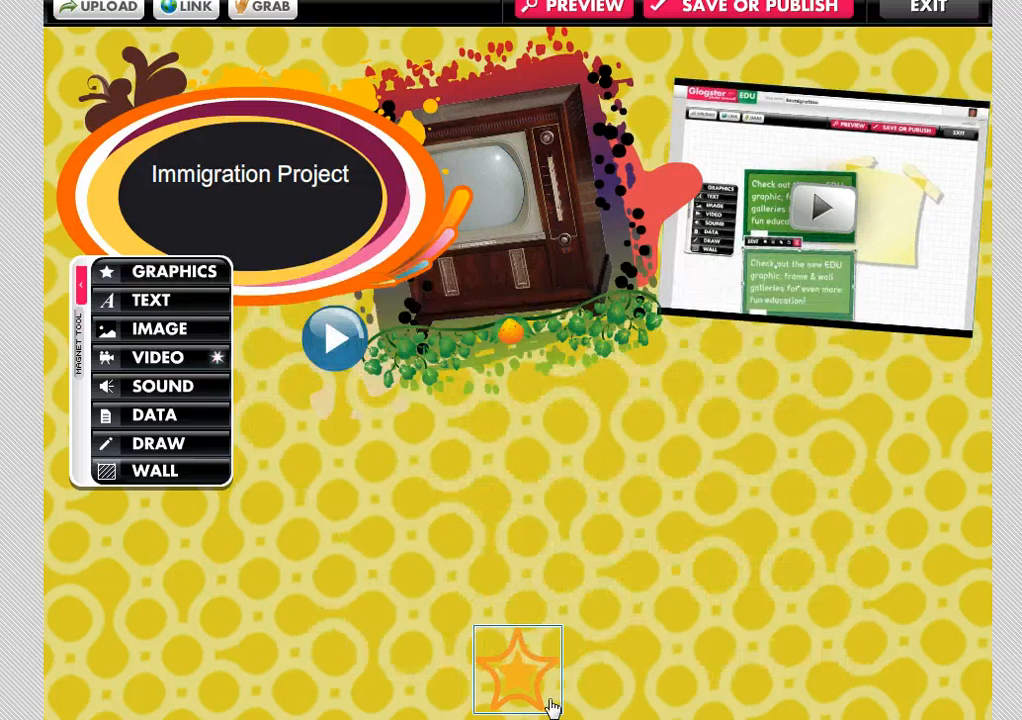
Link the orange star to the pasted web video URL and confirm with OK.
{"action": "left_click", "coordinate": [517, 668]}
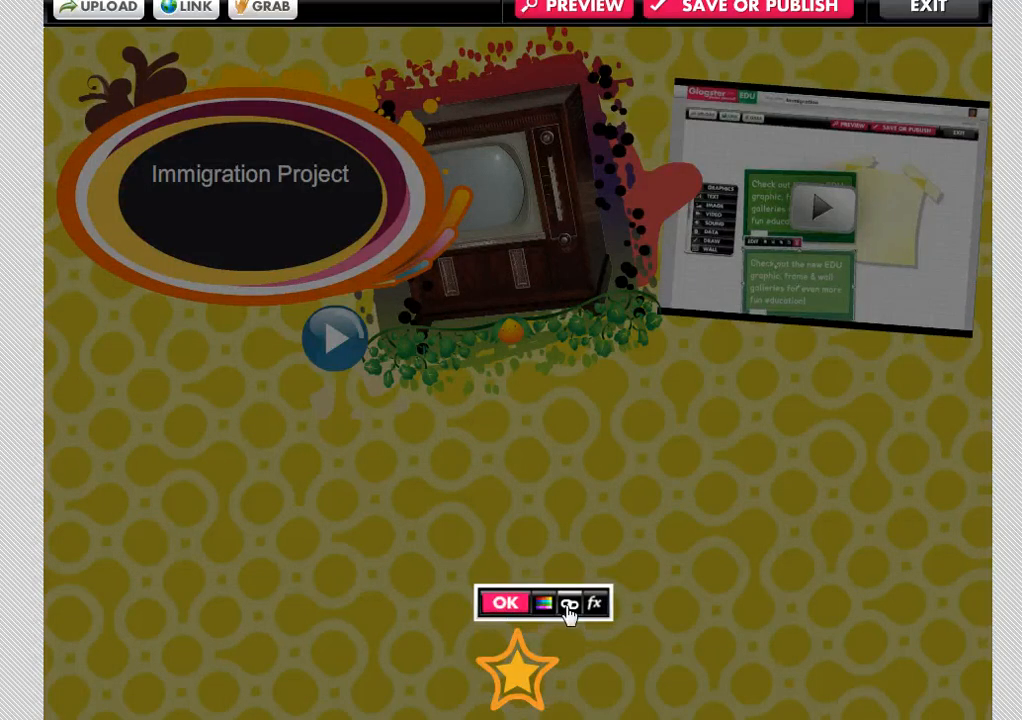
{"action": "left_click", "coordinate": [568, 603]}
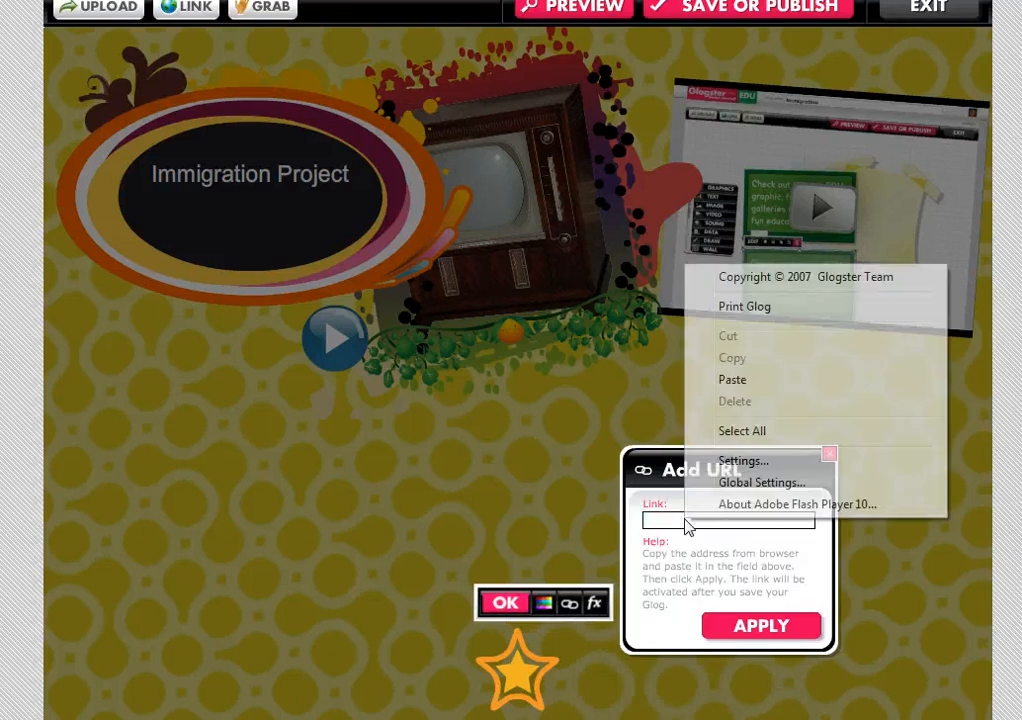
{"action": "left_click", "coordinate": [732, 379]}
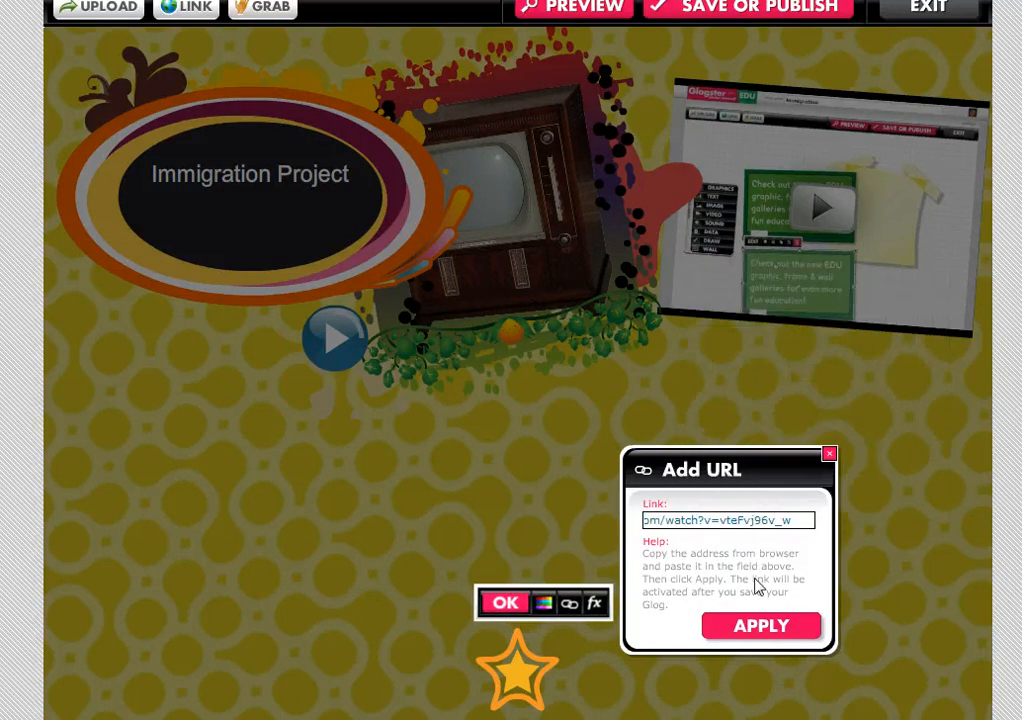
{"action": "left_click", "coordinate": [761, 625]}
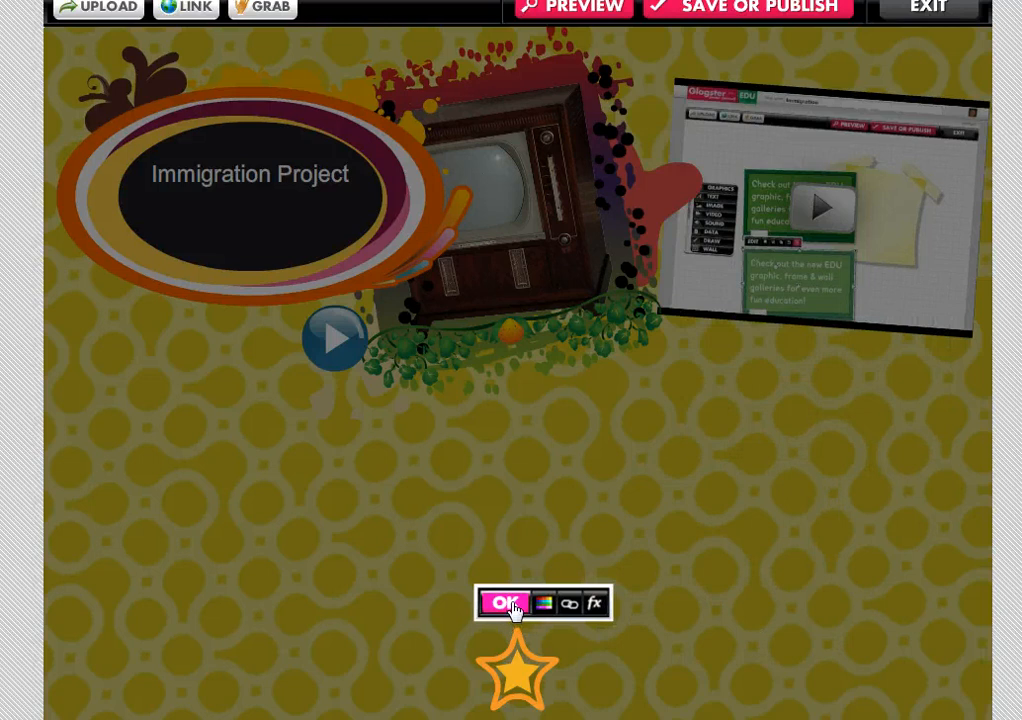
{"action": "left_click", "coordinate": [504, 602]}
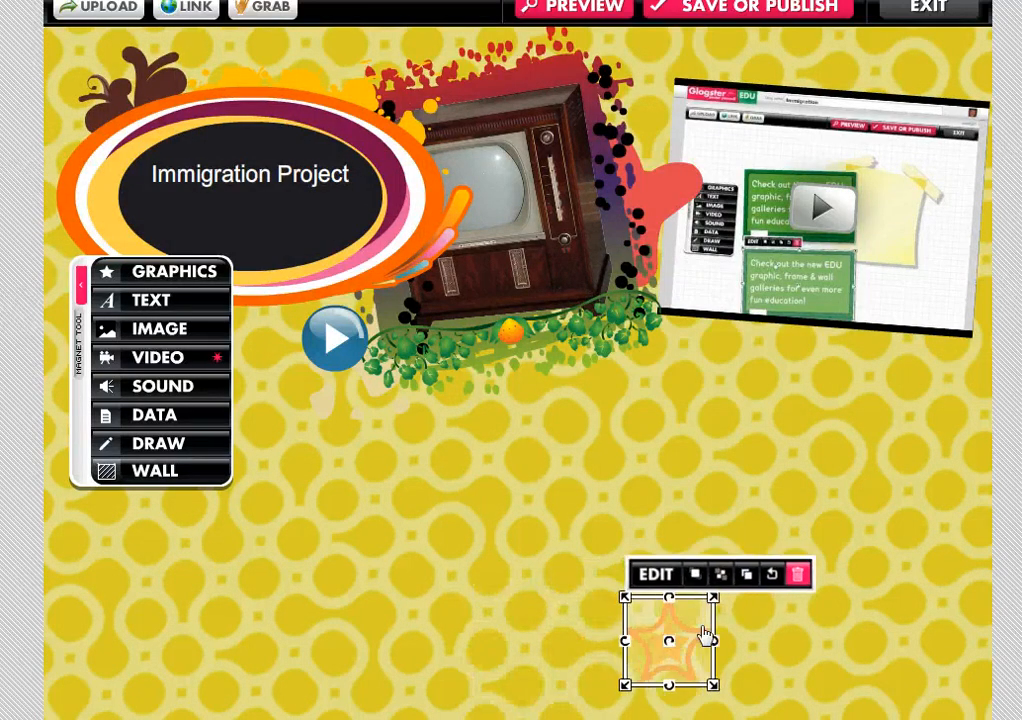
Reposition the linked orange star at the right edge, just beneath the screenshot picture.
{"action": "left_click_drag", "start_coordinate": [668, 640], "coordinate": [863, 625]}
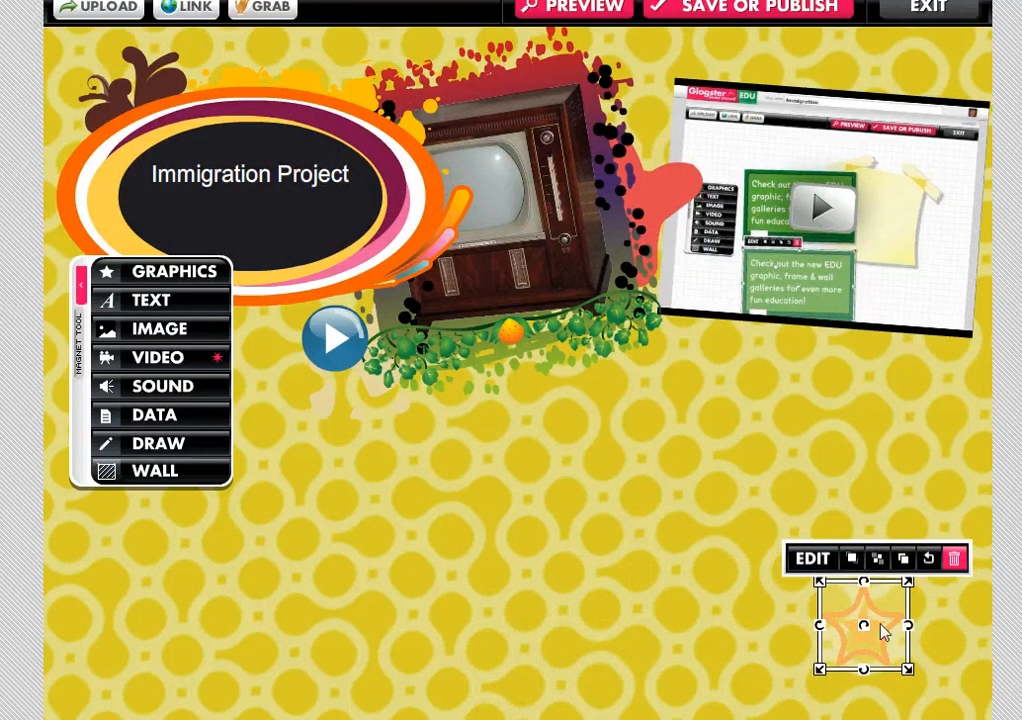
{"action": "left_click_drag", "start_coordinate": [863, 625], "coordinate": [928, 400]}
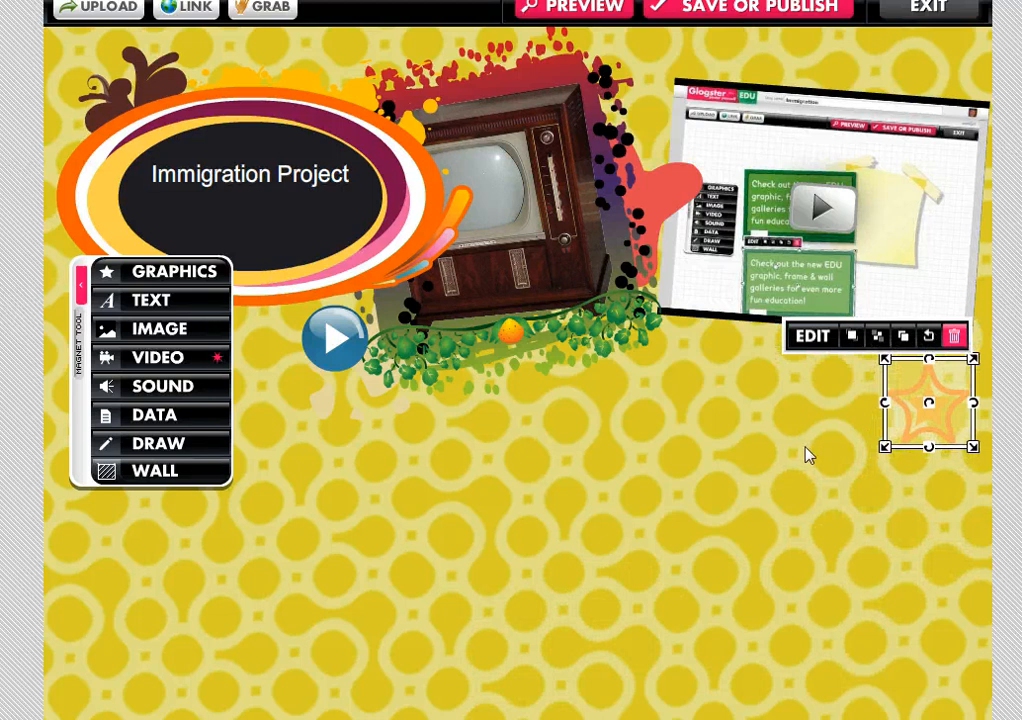
{"action": "left_click", "coordinate": [810, 456]}
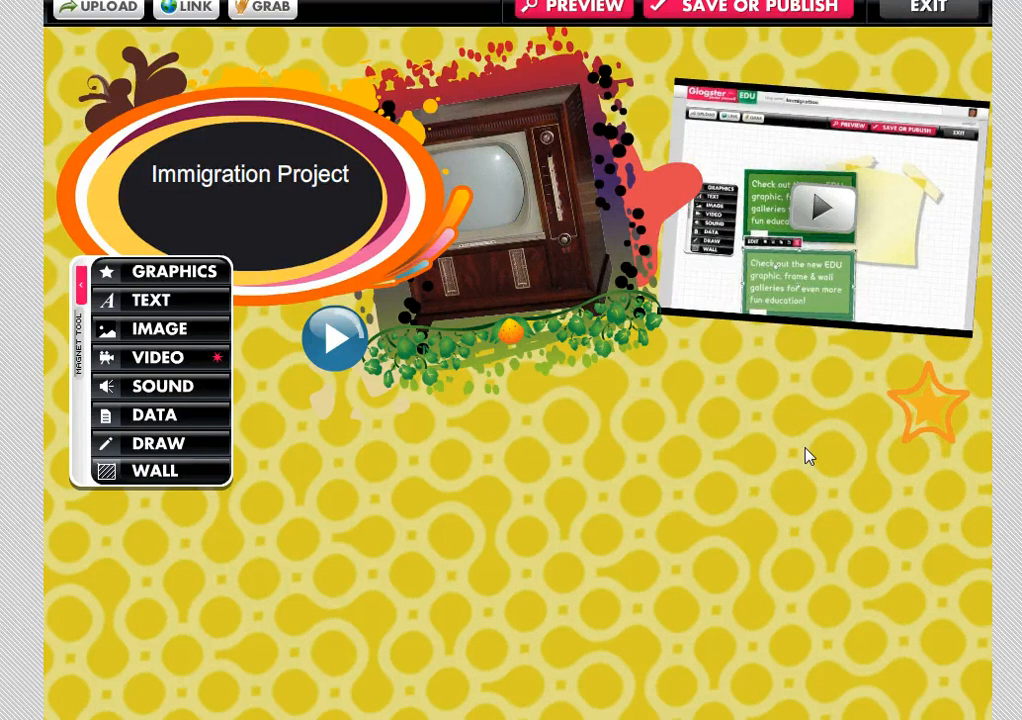